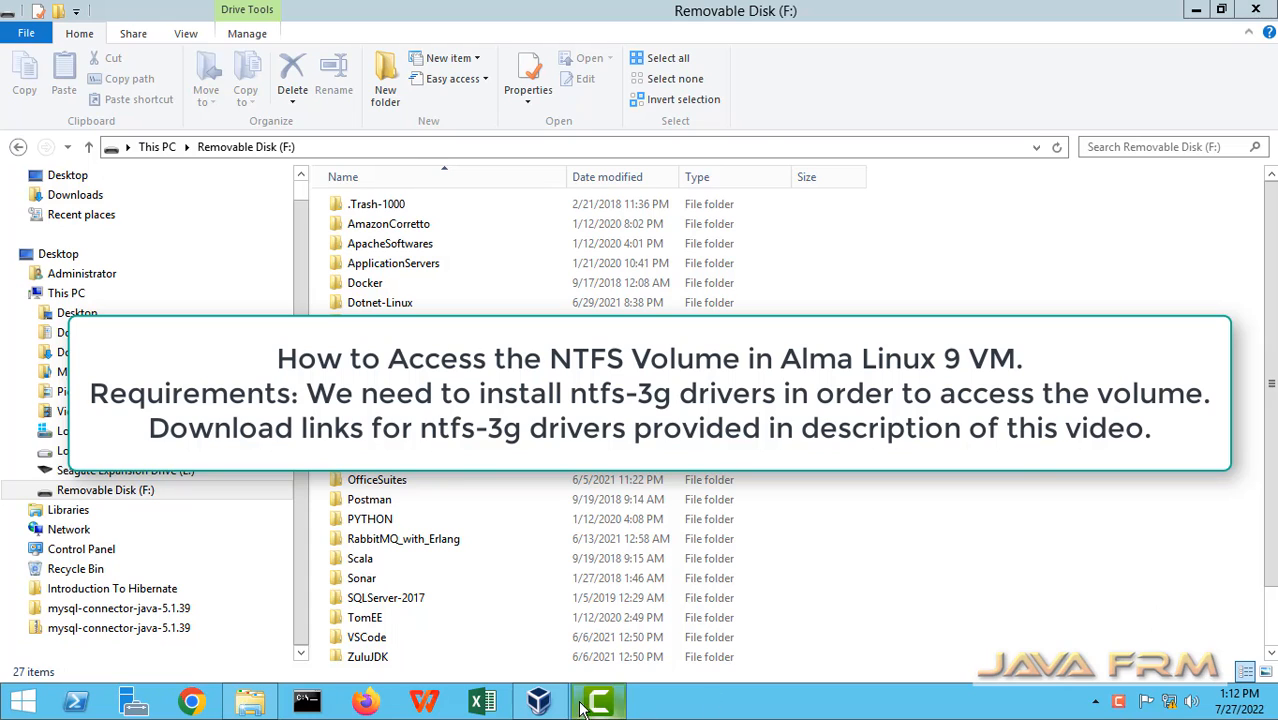
# - Check the removable disk's contents and free space in Explorer, then return to VirtualBox Manager
pyautogui.click(538, 700)
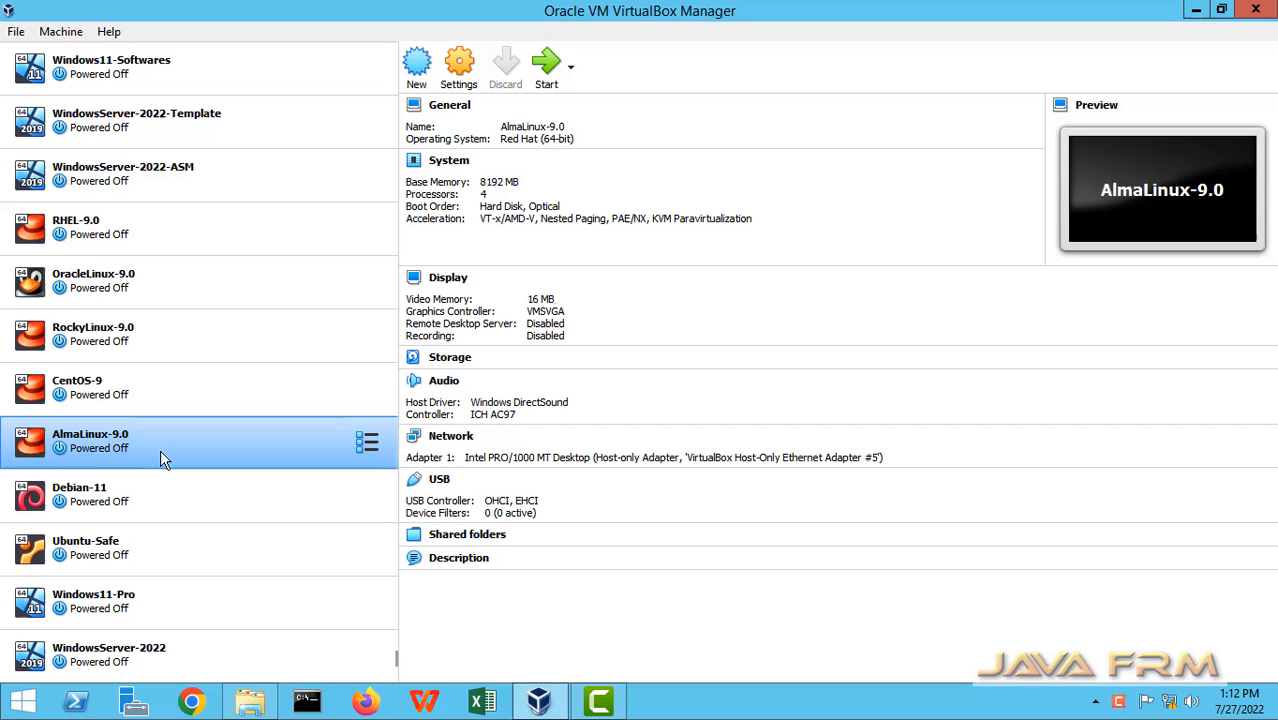
pyautogui.moveTo(88, 456)
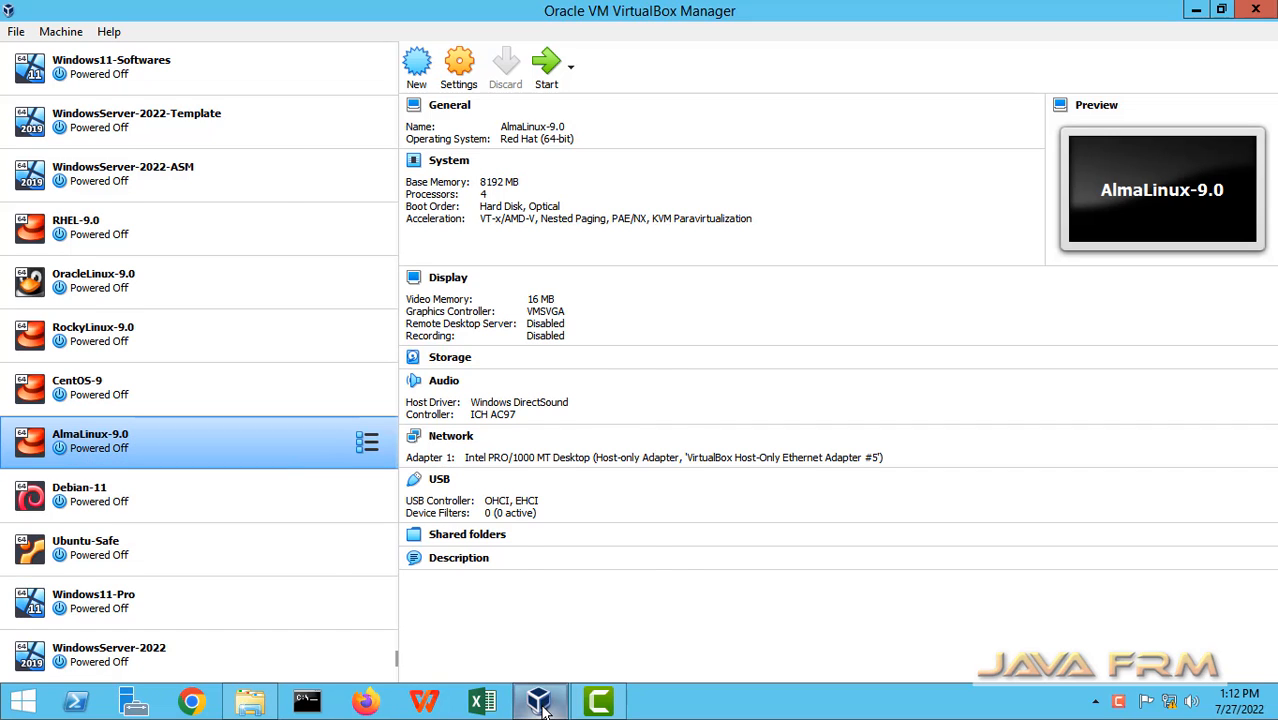
pyautogui.click(248, 700)
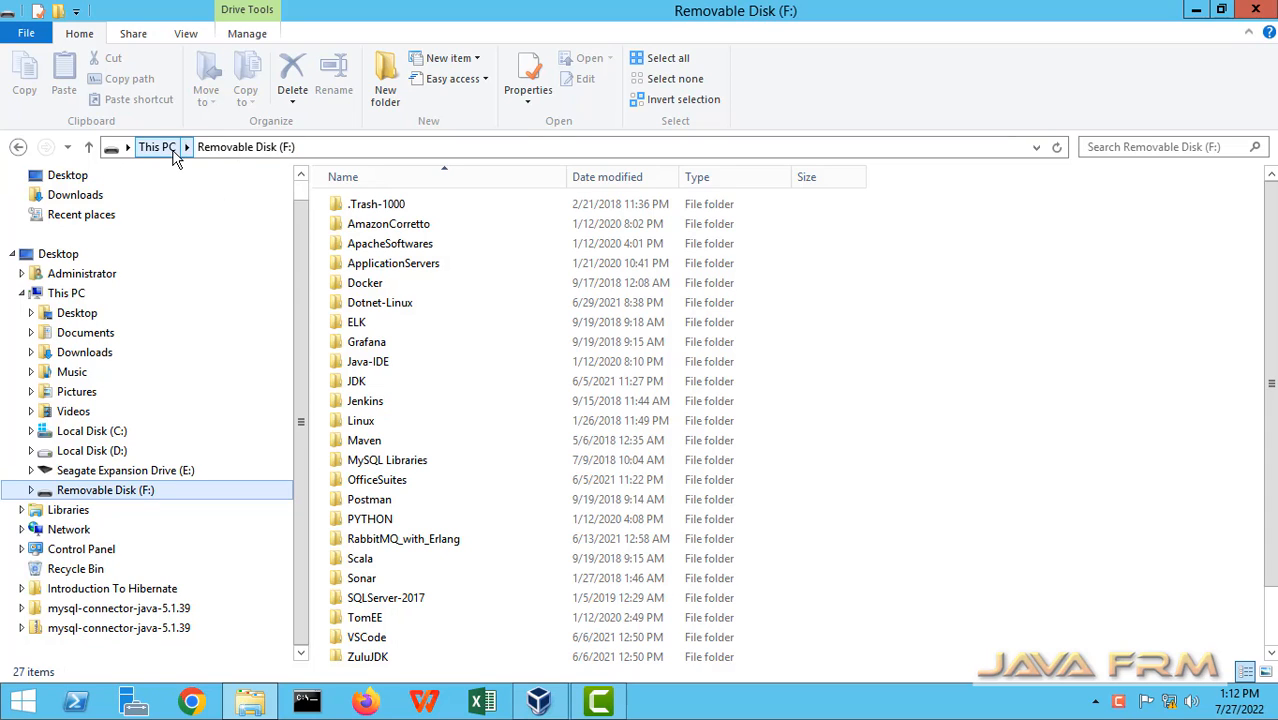
pyautogui.click(156, 148)
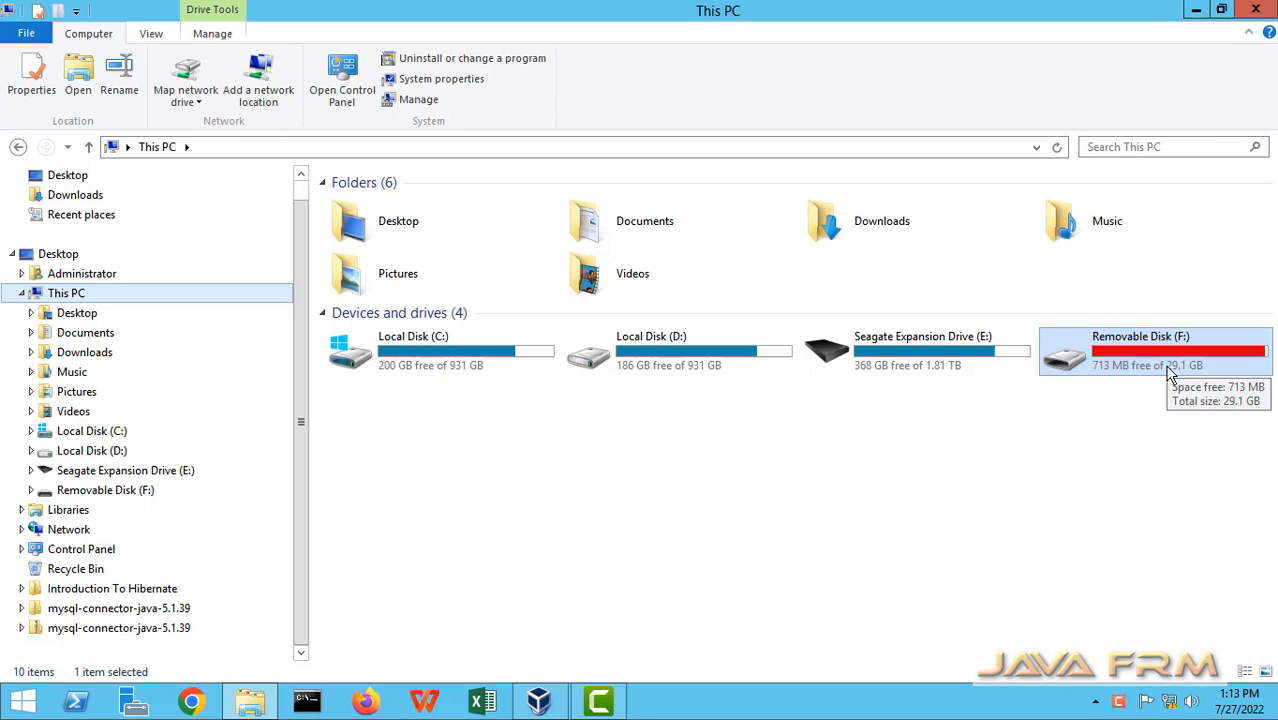
pyautogui.doubleClick(1140, 350)
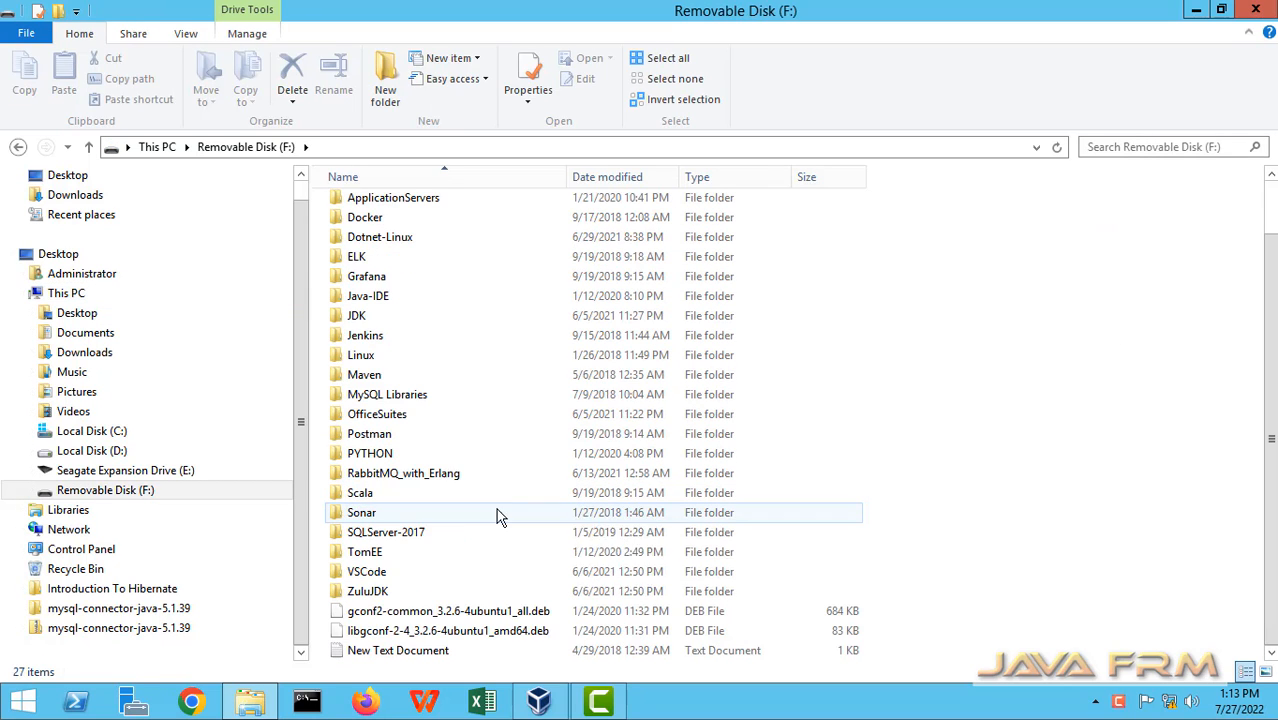
pyautogui.scroll(3)
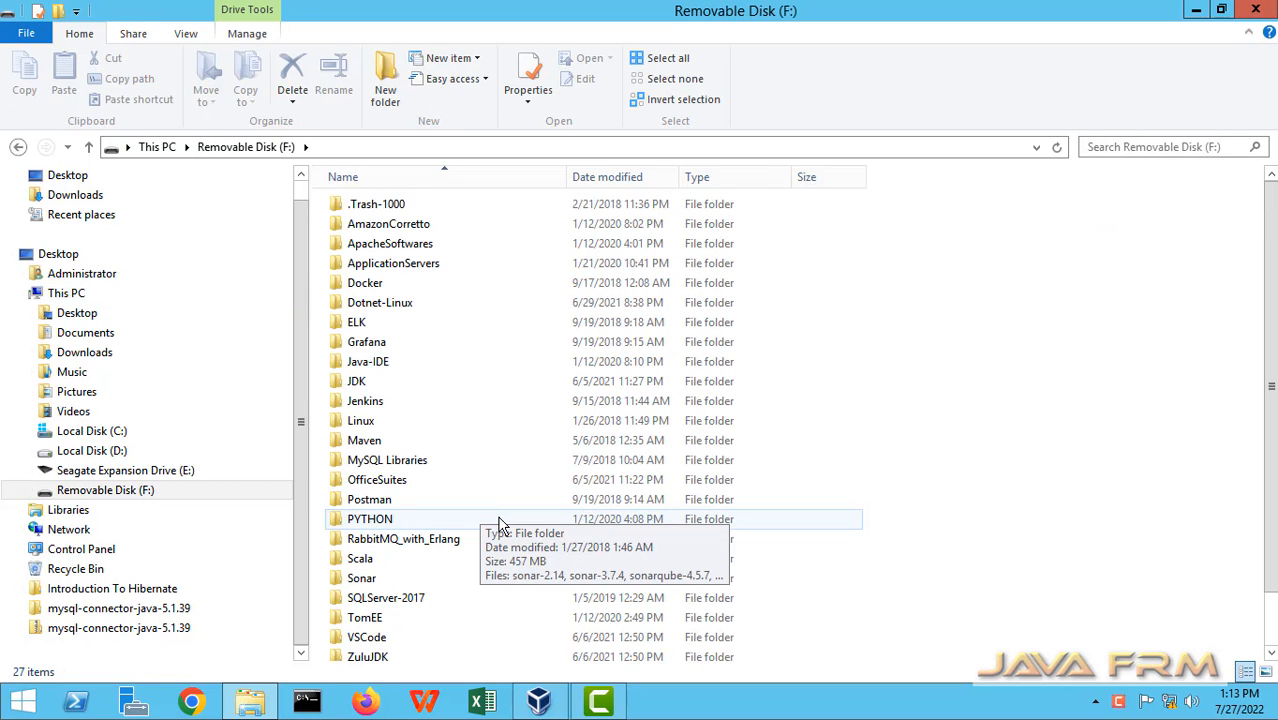
pyautogui.click(538, 700)
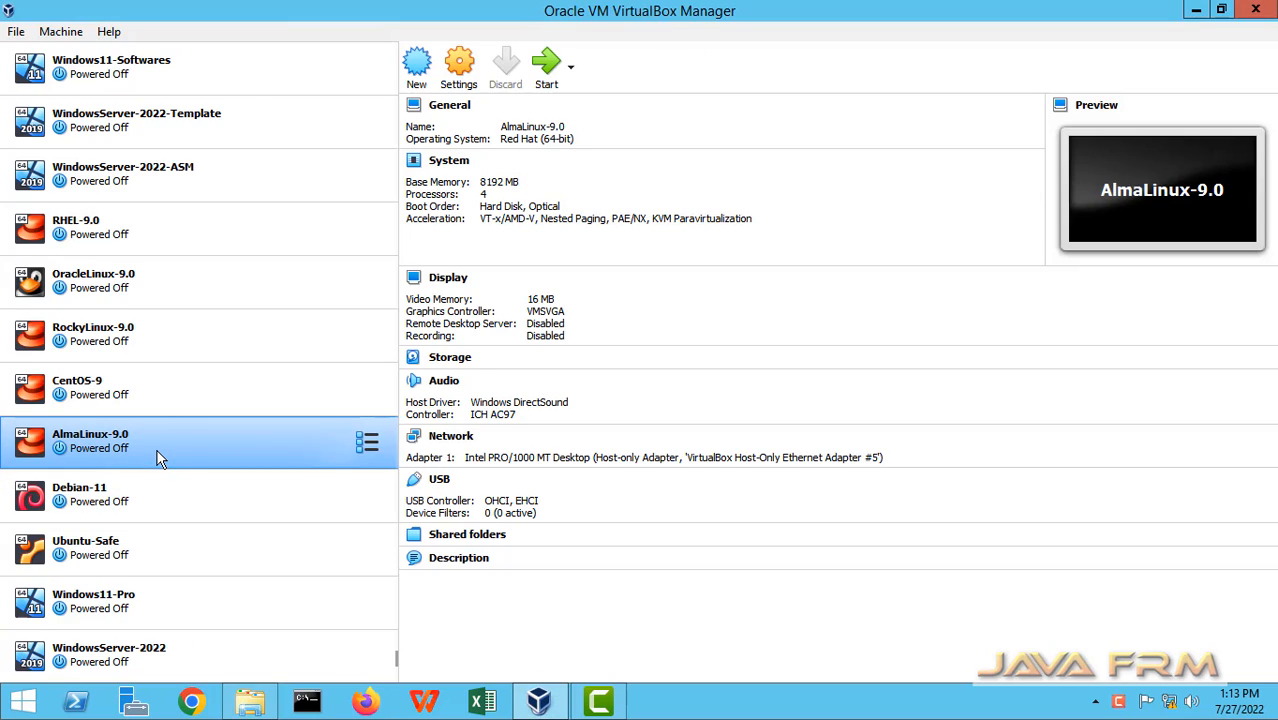
pyautogui.moveTo(460, 64)
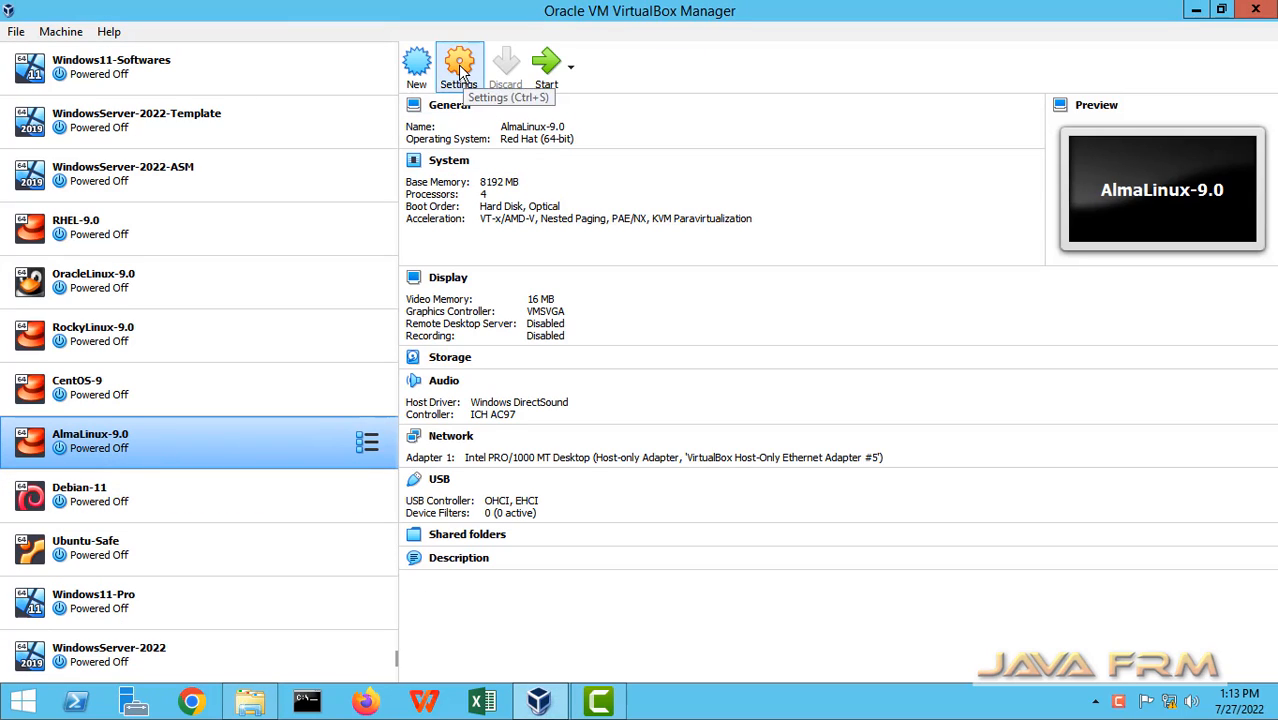
# - Add a SanDisk Cruzer Switch USB device filter to AlmaLinux-9.0's USB settings and save with OK
pyautogui.click(458, 64)
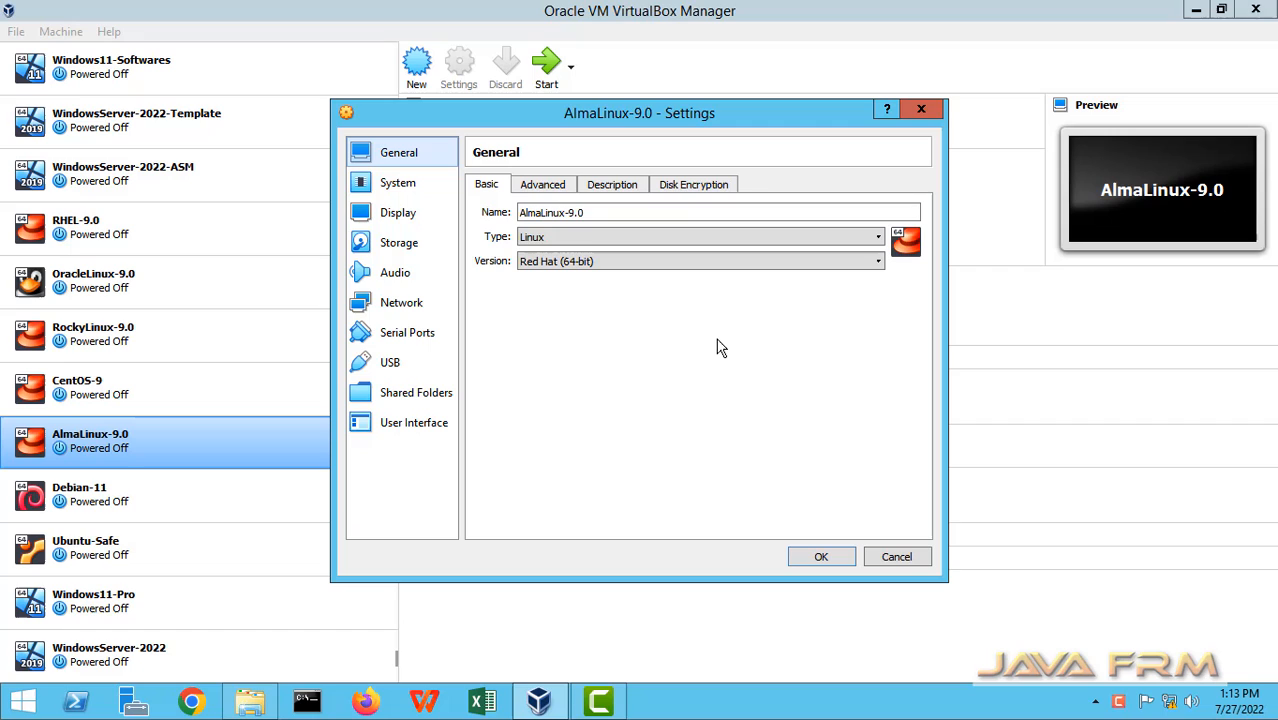
pyautogui.click(390, 362)
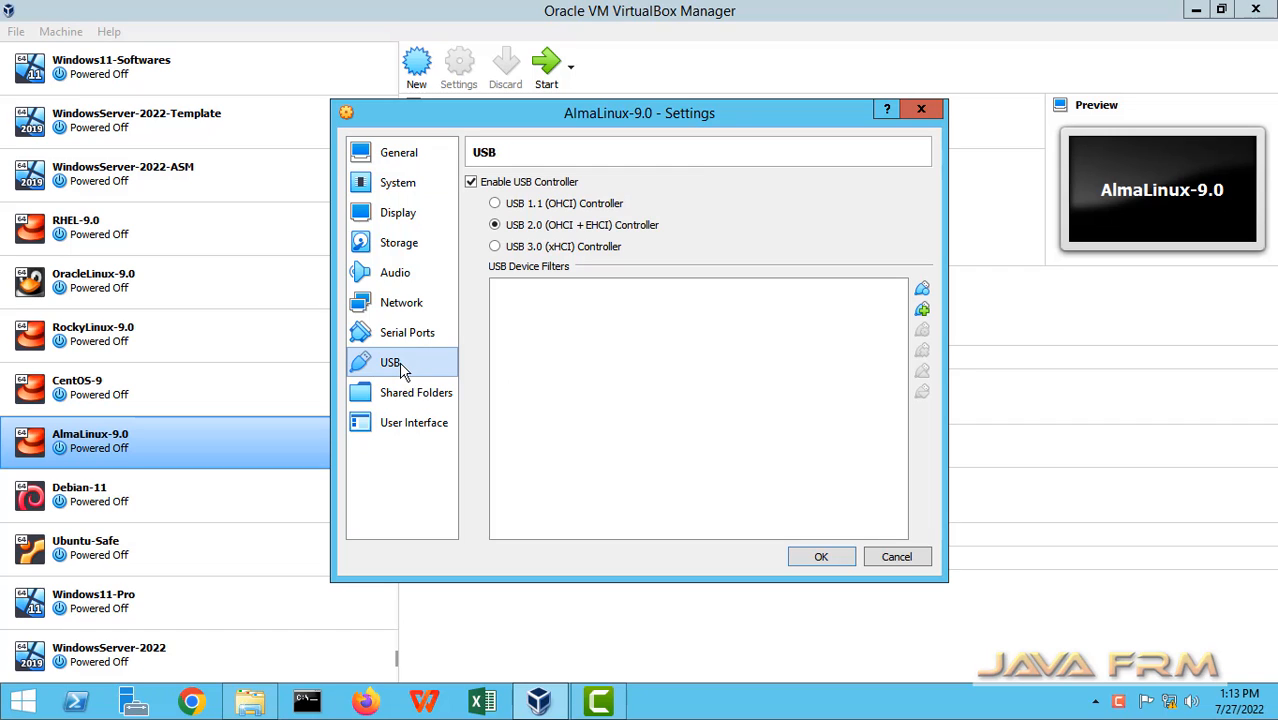
pyautogui.click(920, 308)
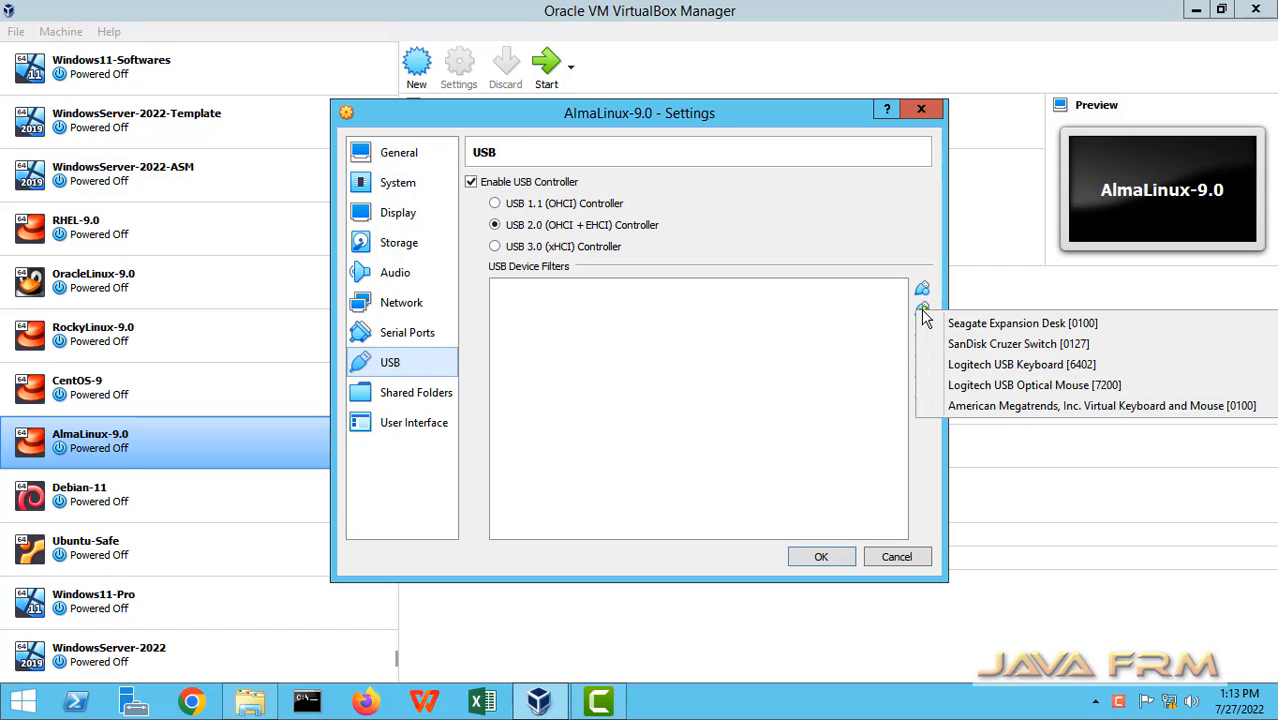
pyautogui.click(1018, 344)
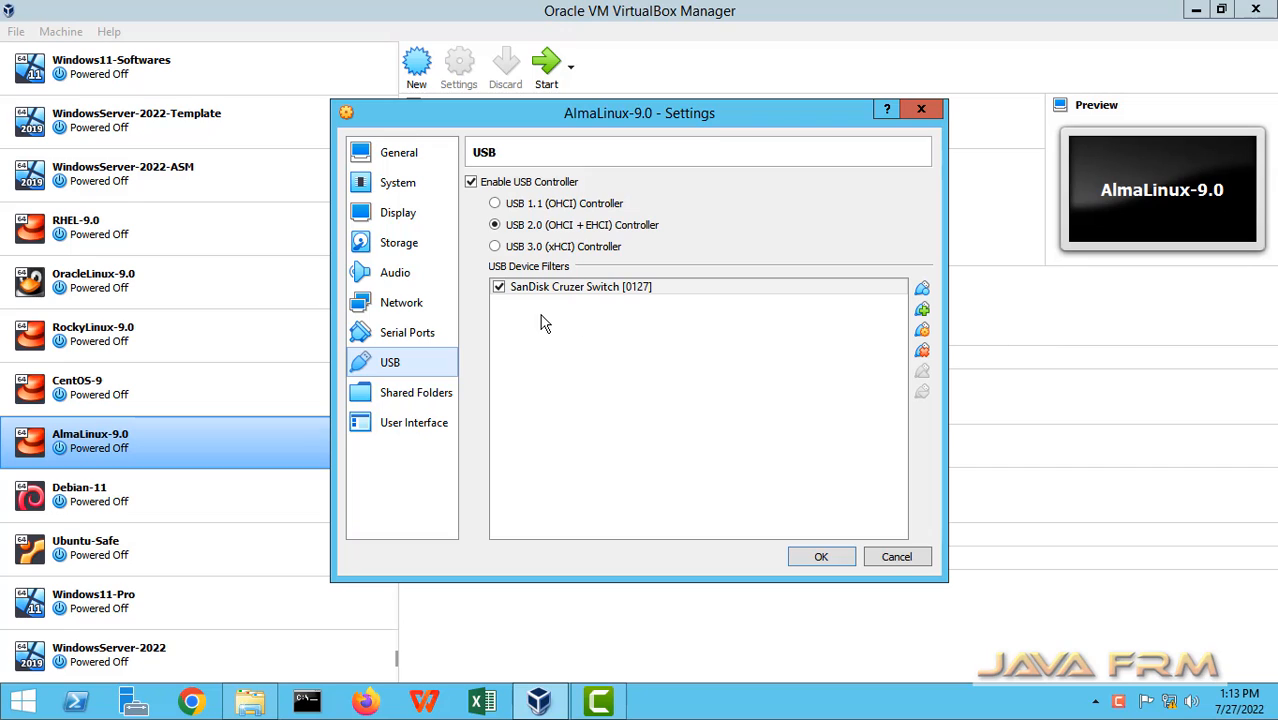
pyautogui.click(820, 556)
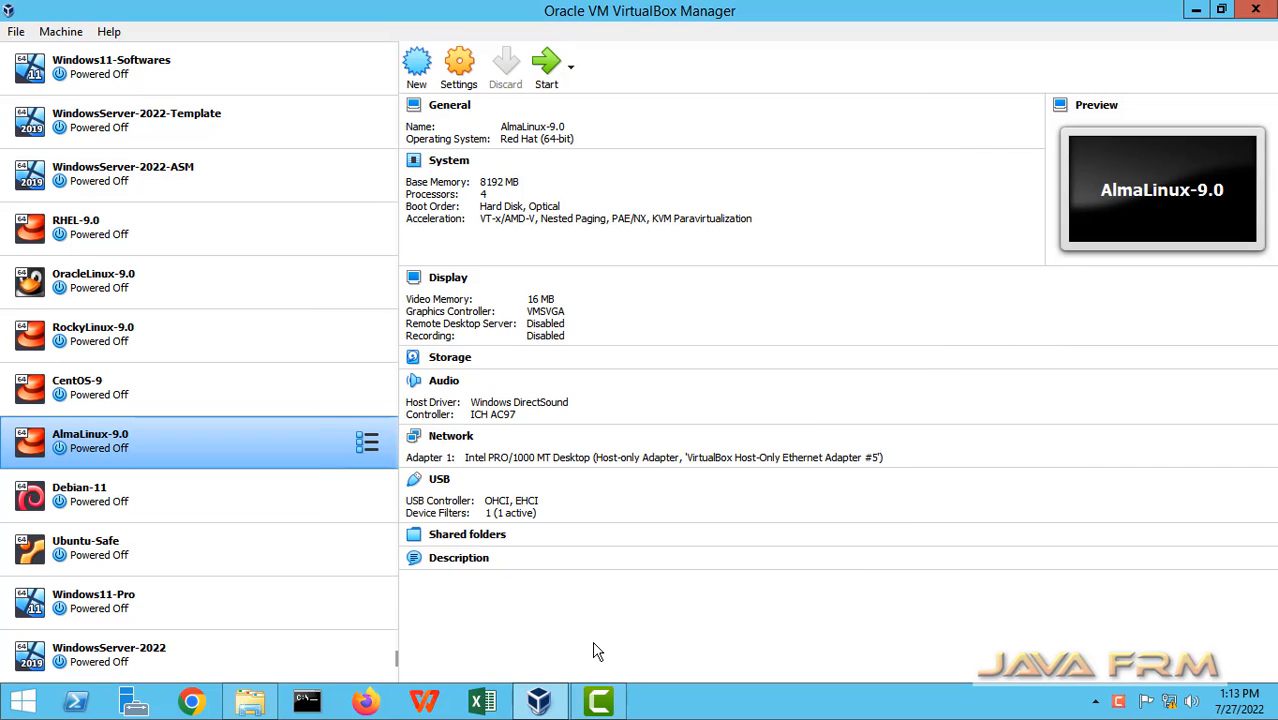
pyautogui.moveTo(546, 64)
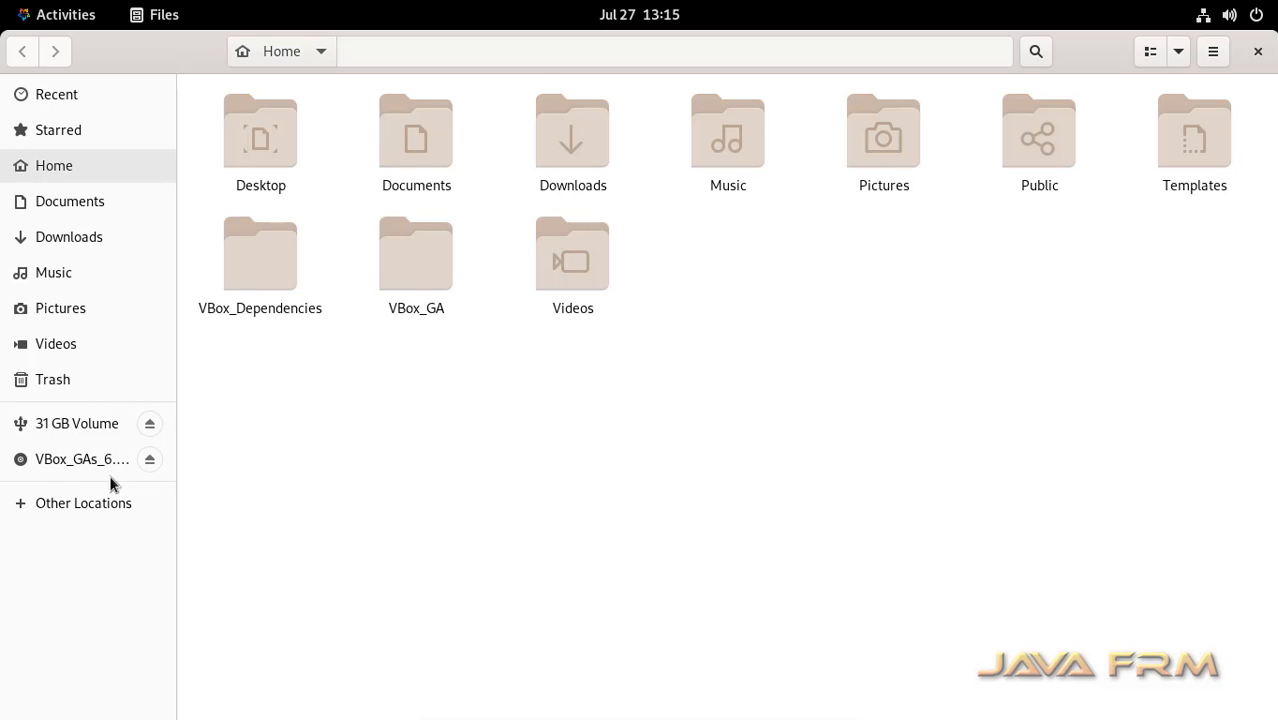
pyautogui.click(76, 424)
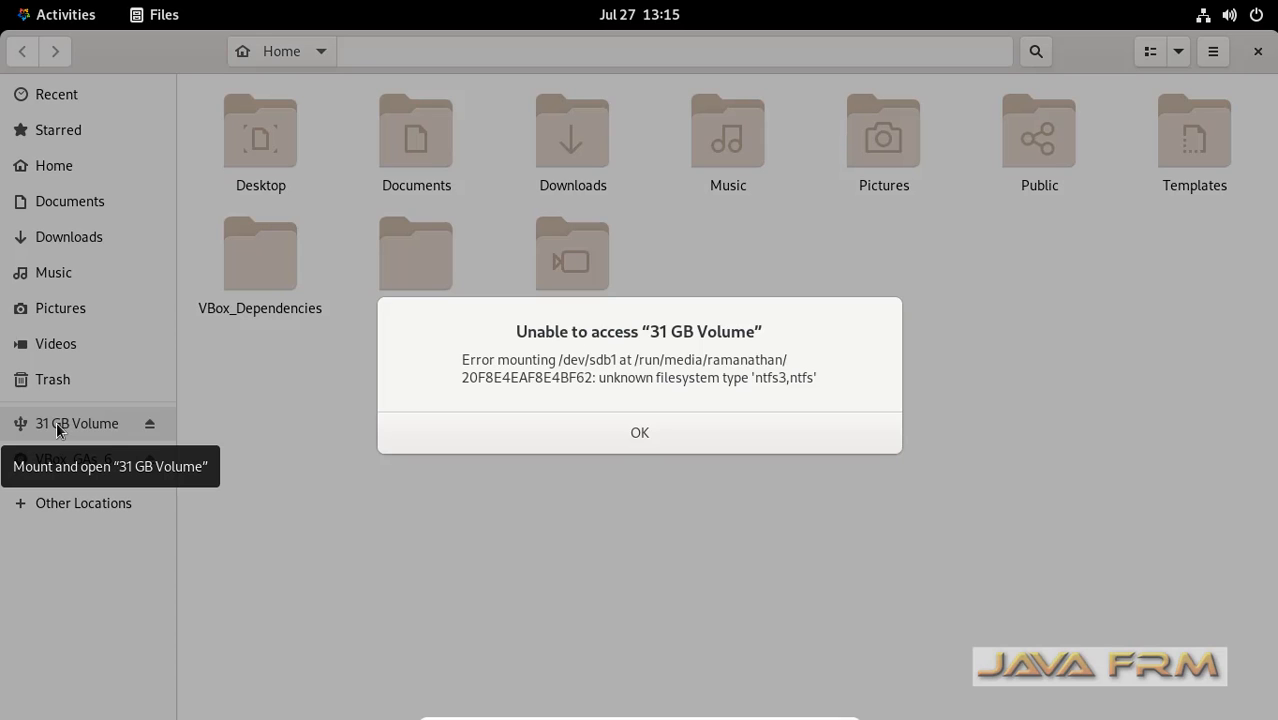
pyautogui.moveTo(770, 358)
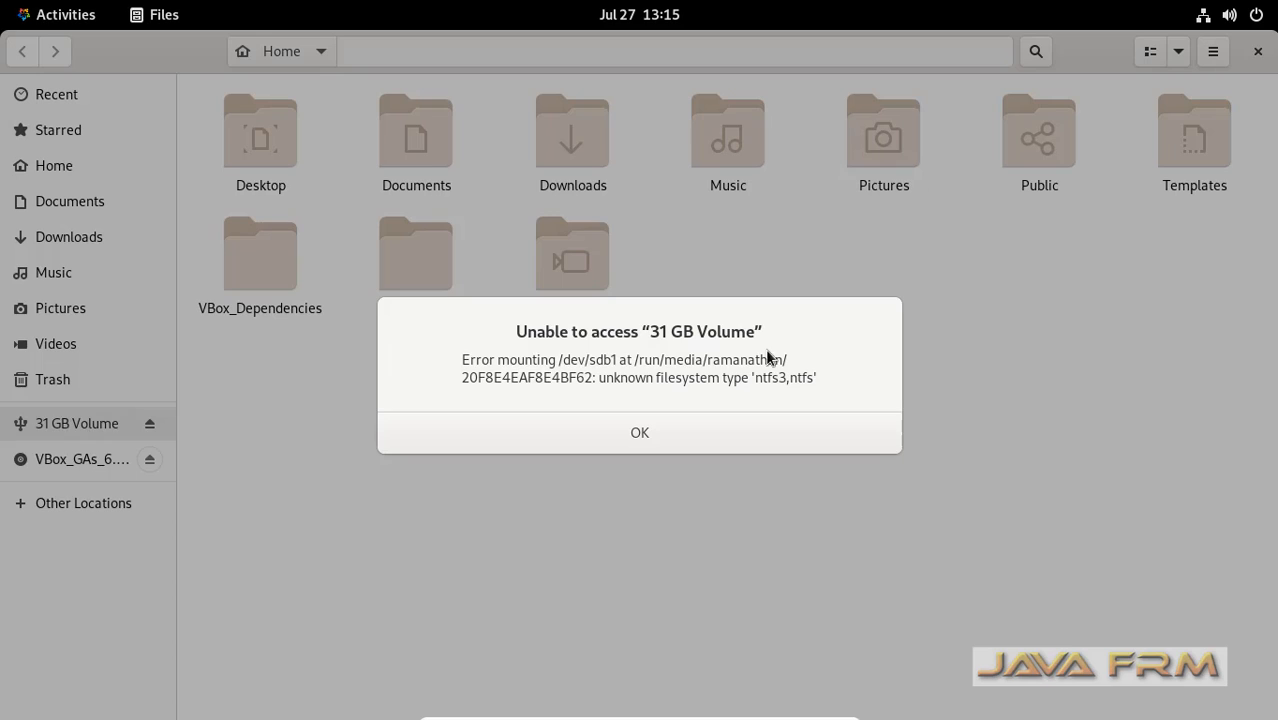
pyautogui.moveTo(764, 372)
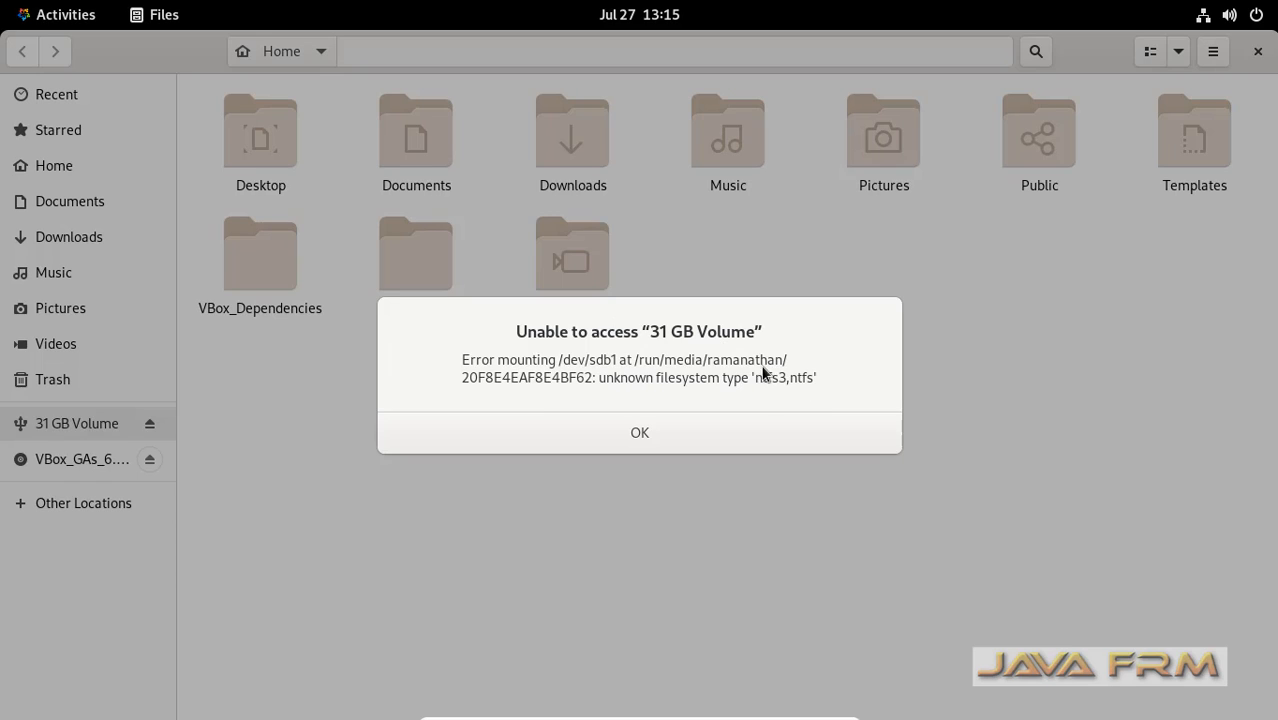
pyautogui.moveTo(750, 352)
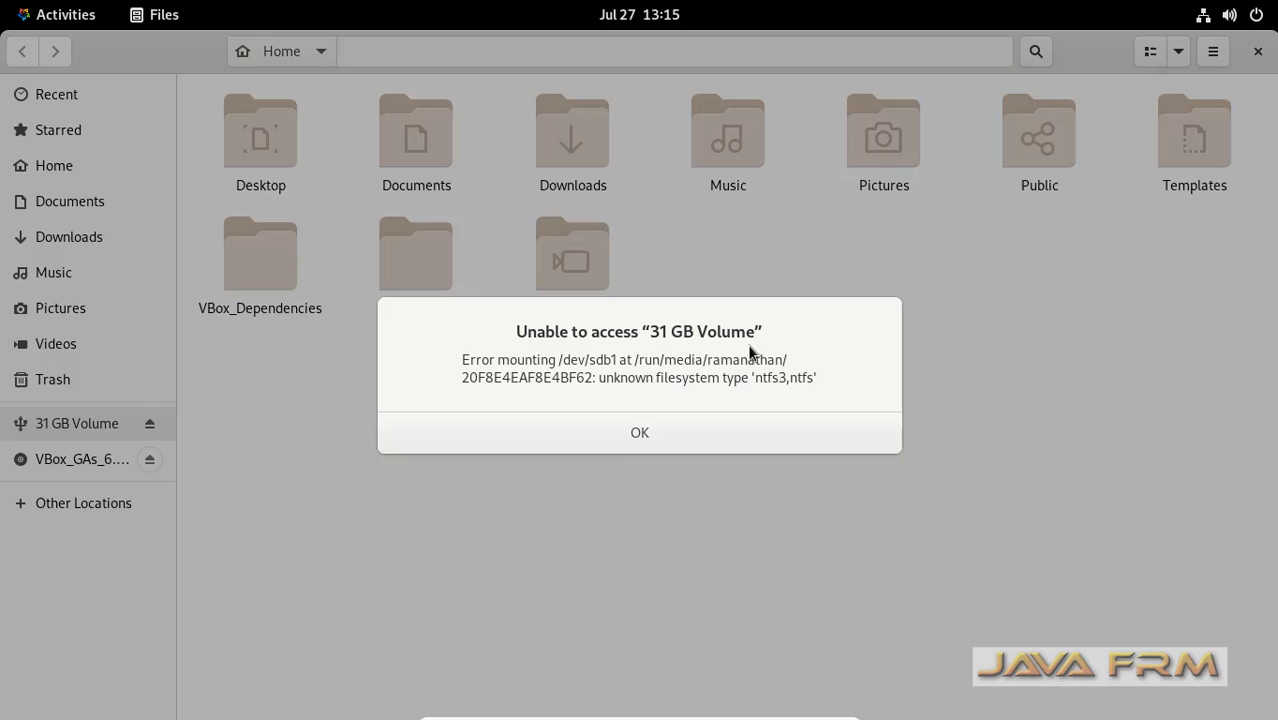
pyautogui.click(640, 432)
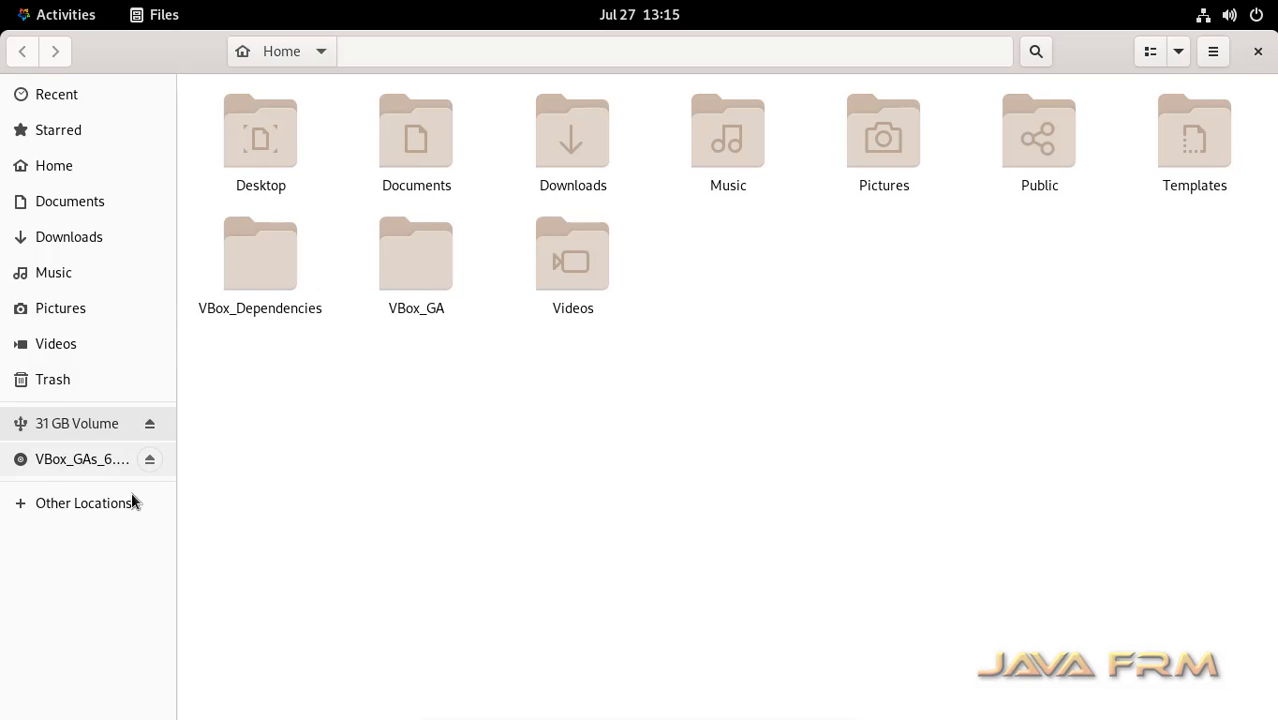
# - Browse Other Locations > Computer into LinuxISOs, authenticate as administrator, and enter Linux-ntfs
pyautogui.click(84, 504)
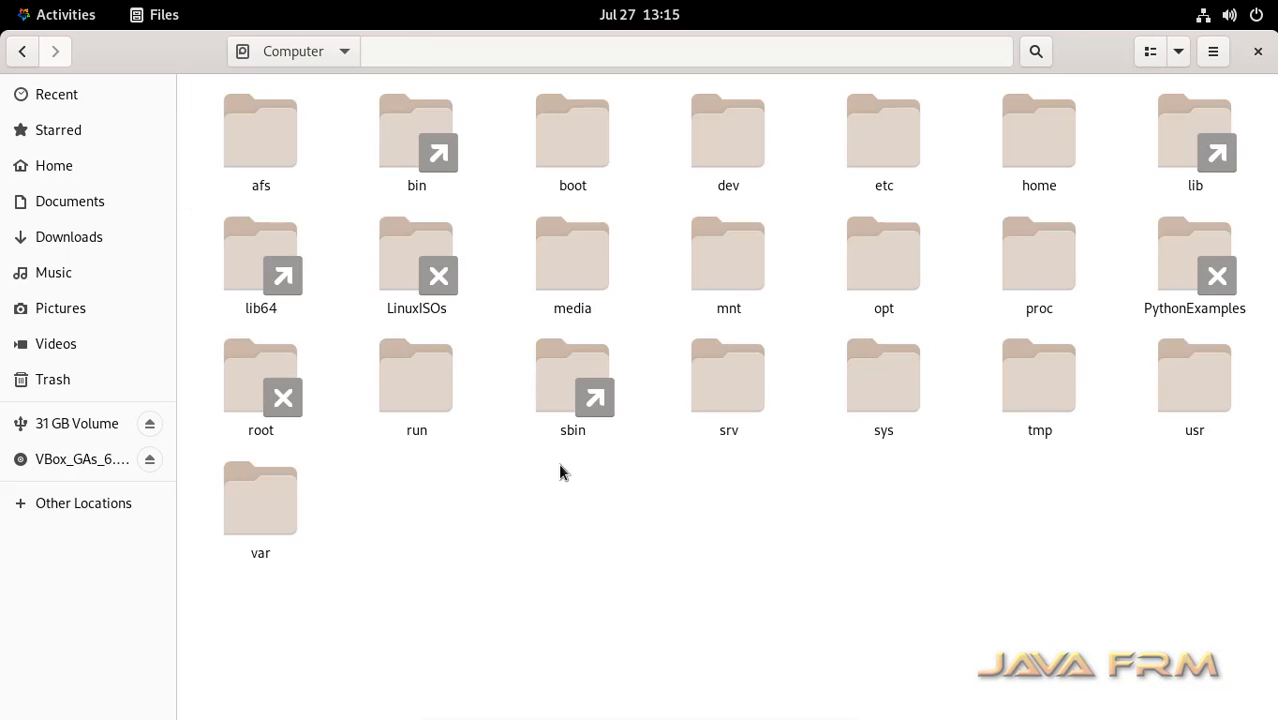
pyautogui.moveTo(434, 260)
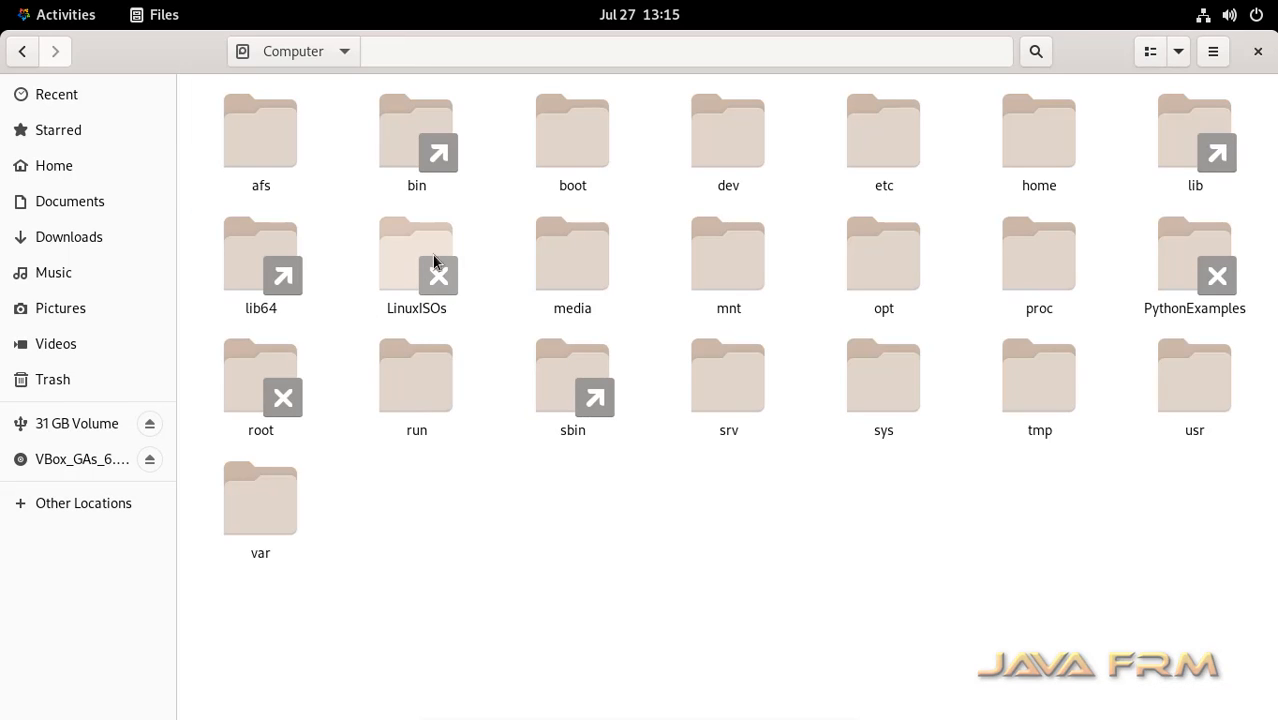
pyautogui.click(416, 256)
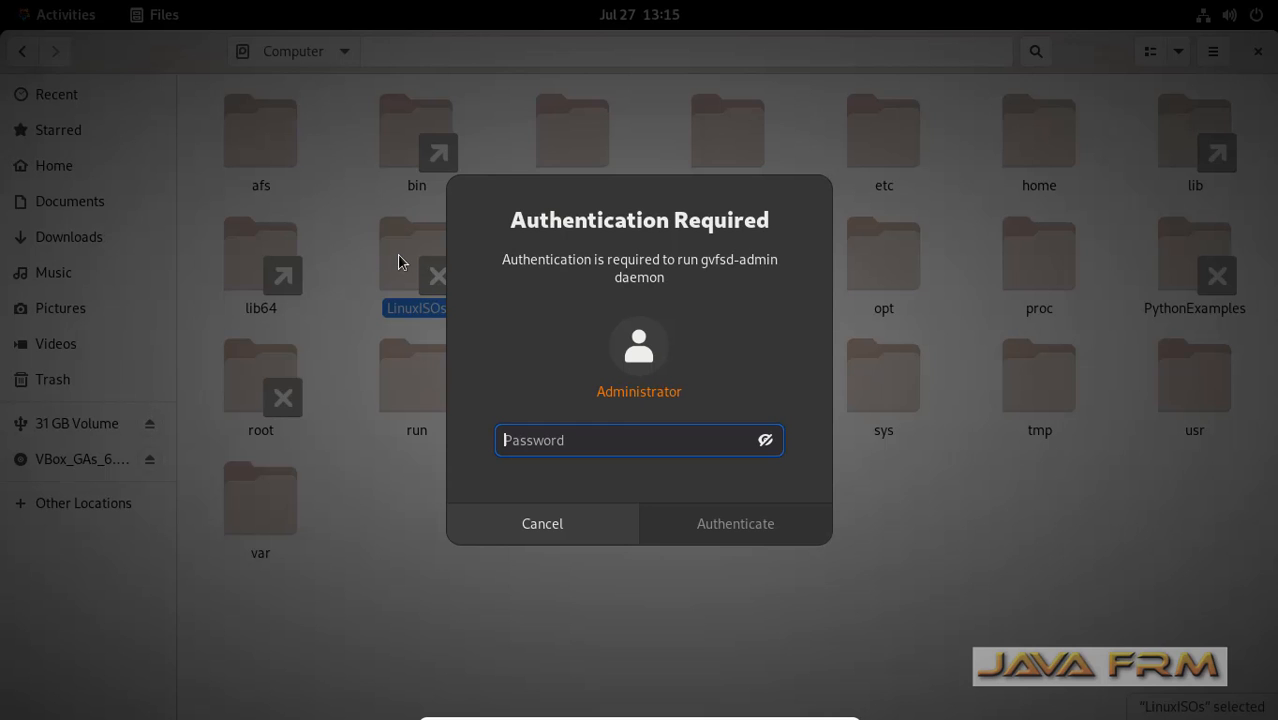
pyautogui.click(736, 524)
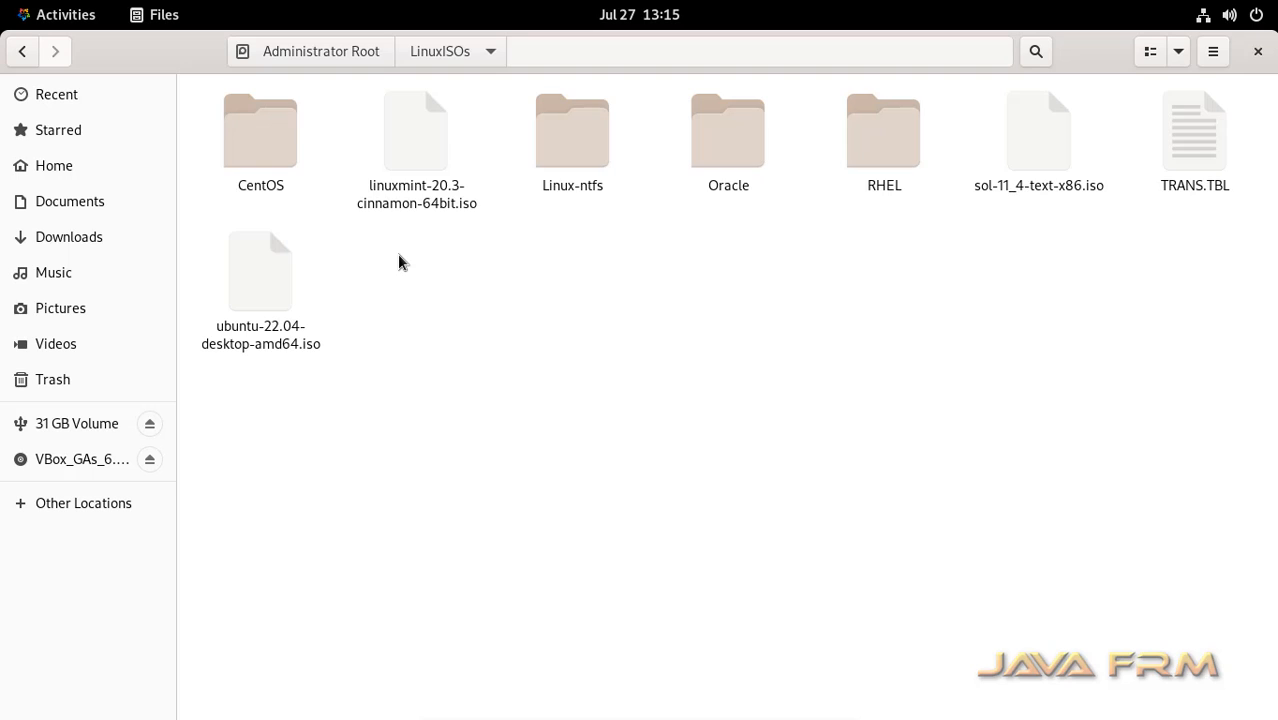
pyautogui.doubleClick(572, 130)
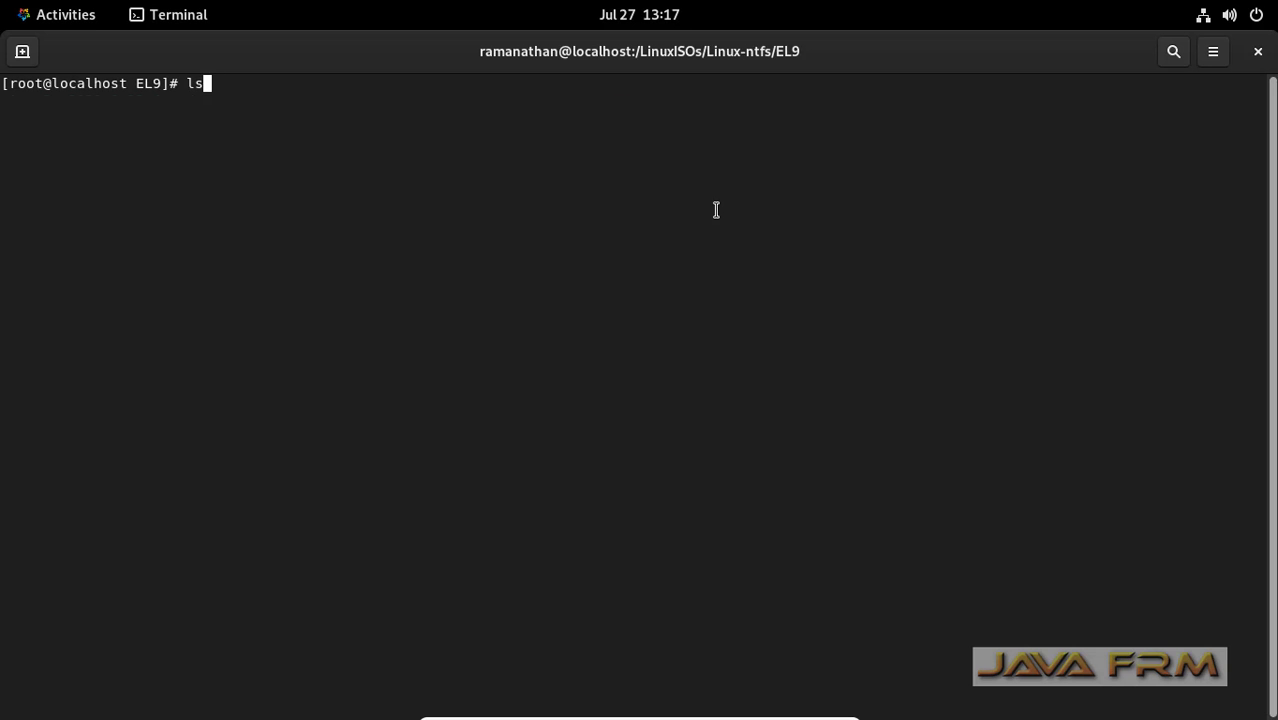
# - List the EL9 folder, then run rpm -ivh ntfs-3g-2021.8.22-4.el9.x86_64.rpm, which fails needing ntfs-3g-libs
pyautogui.press('Return')
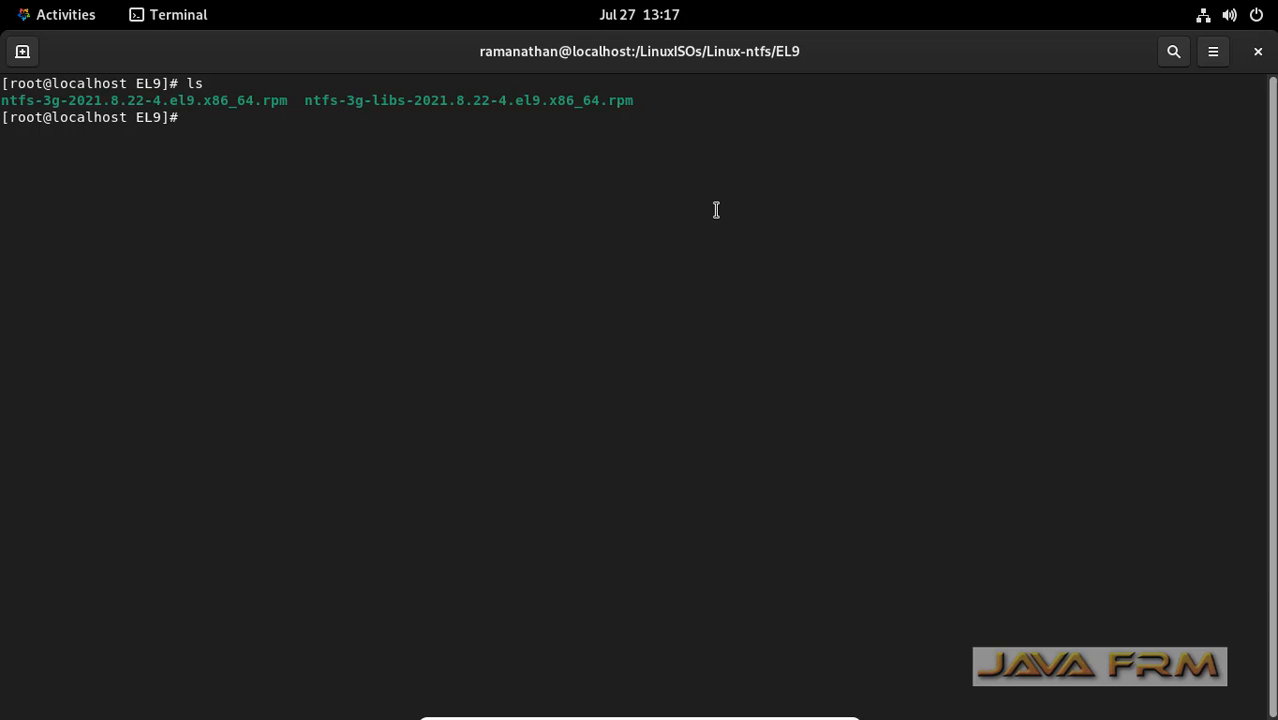
pyautogui.write('rpm -iv')
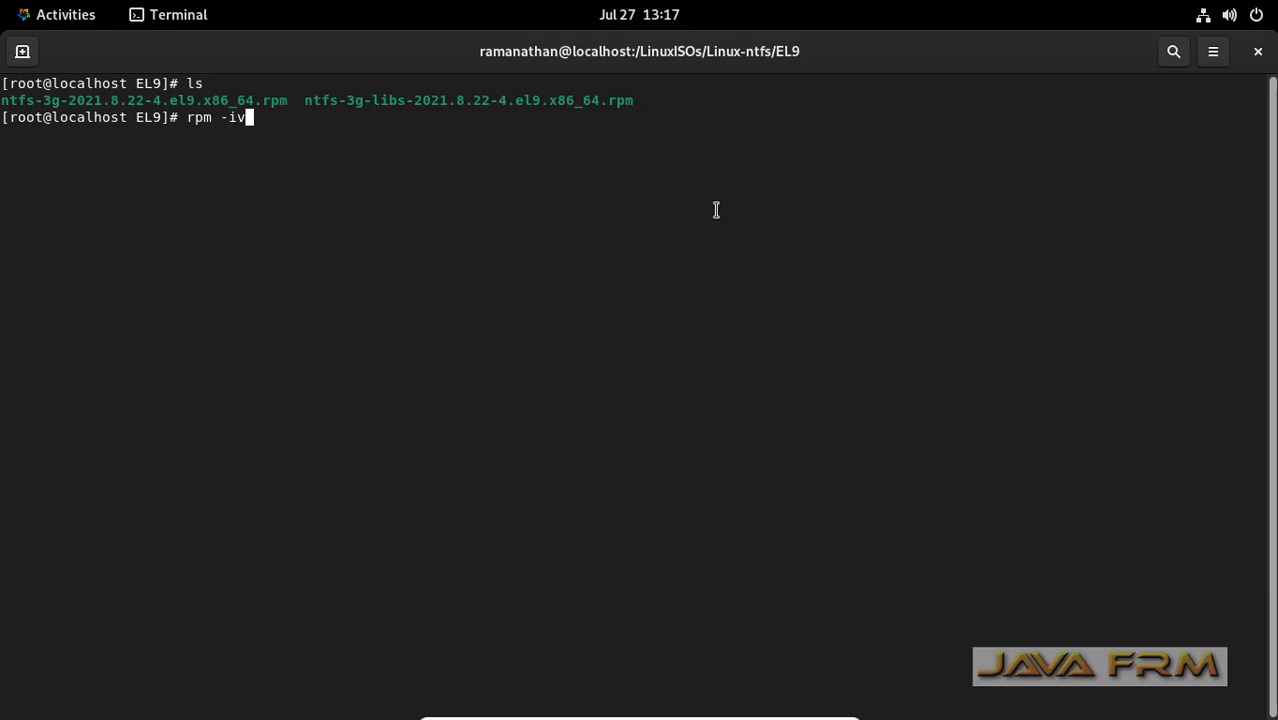
pyautogui.write('h nt')
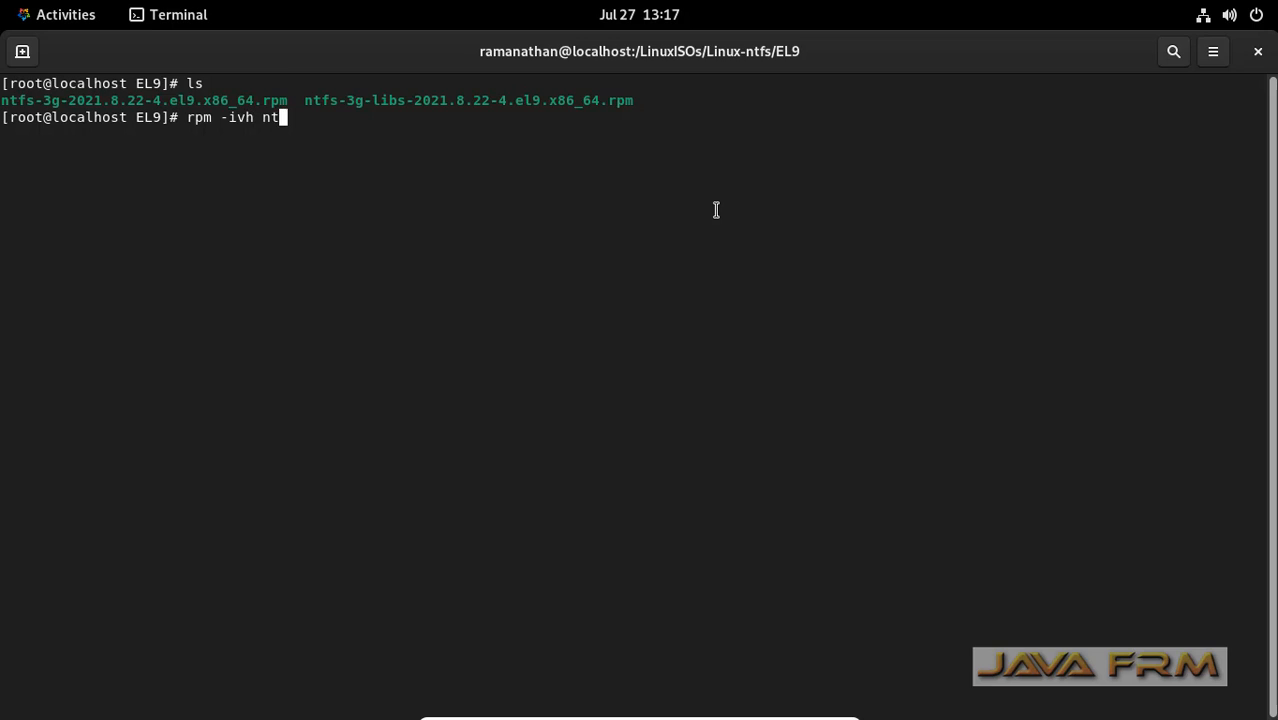
pyautogui.write('fs-3')
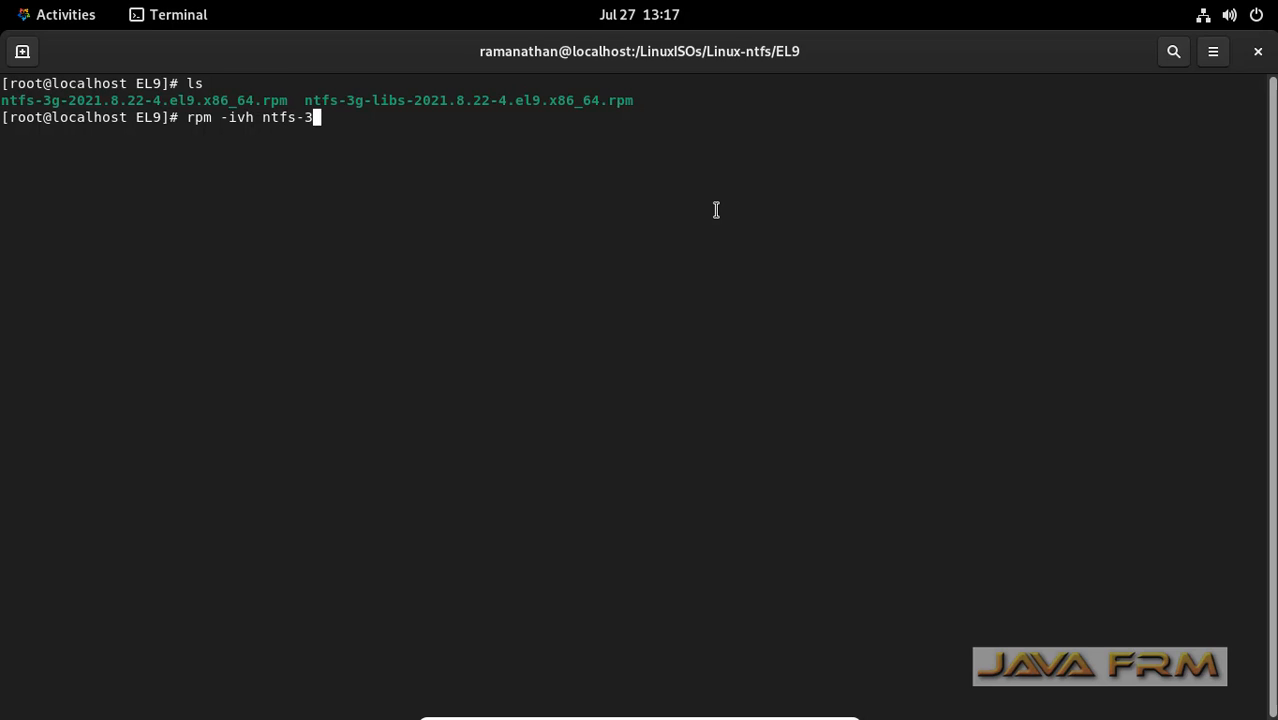
pyautogui.write('-')
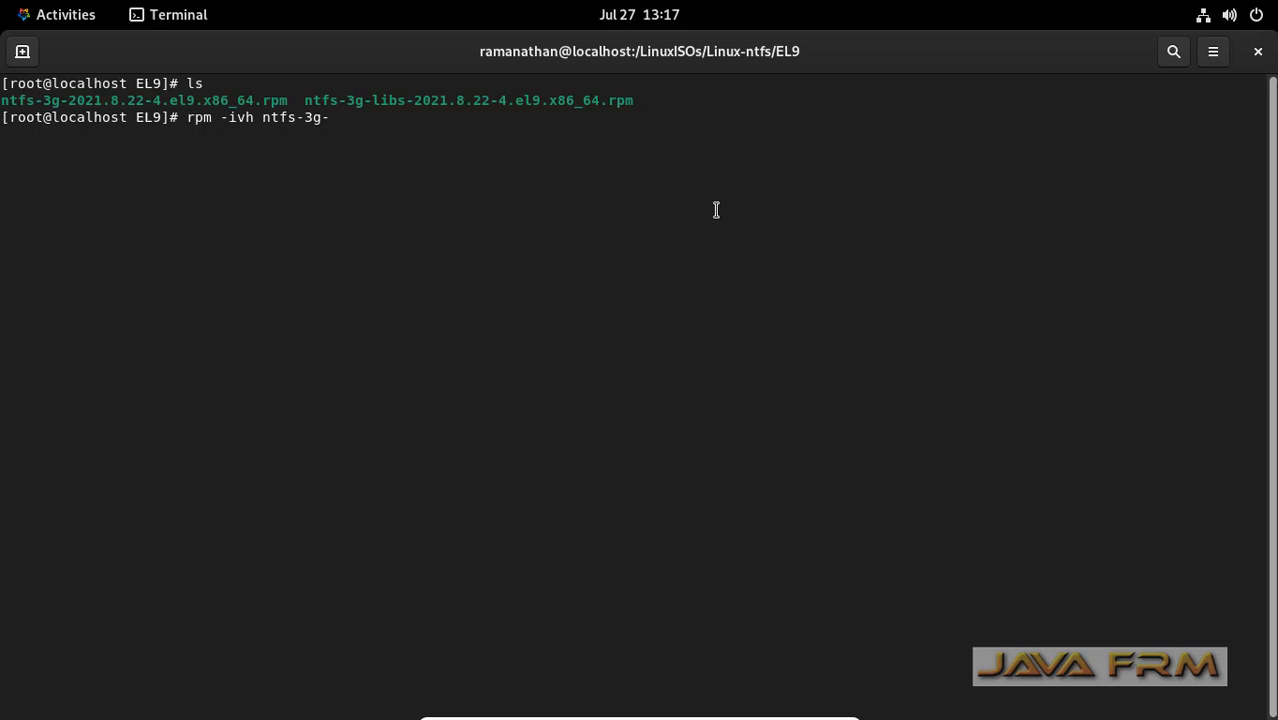
pyautogui.press('Return')
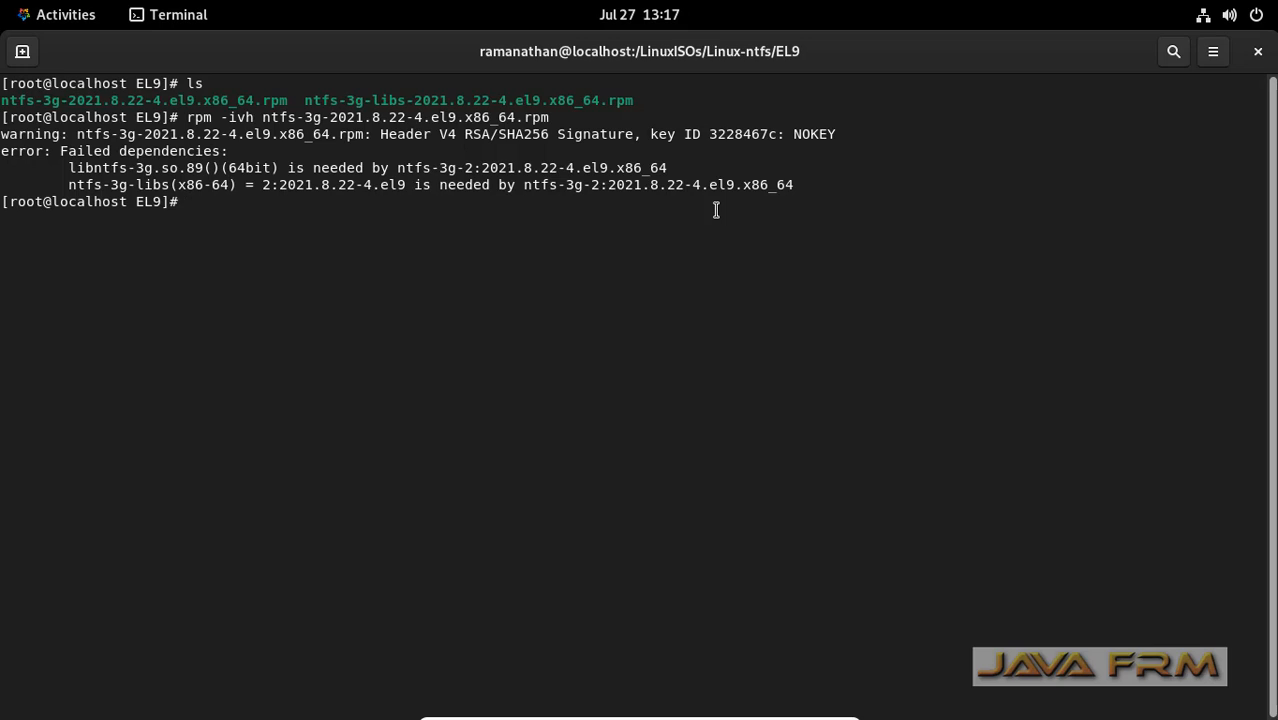
pyautogui.press('Return')
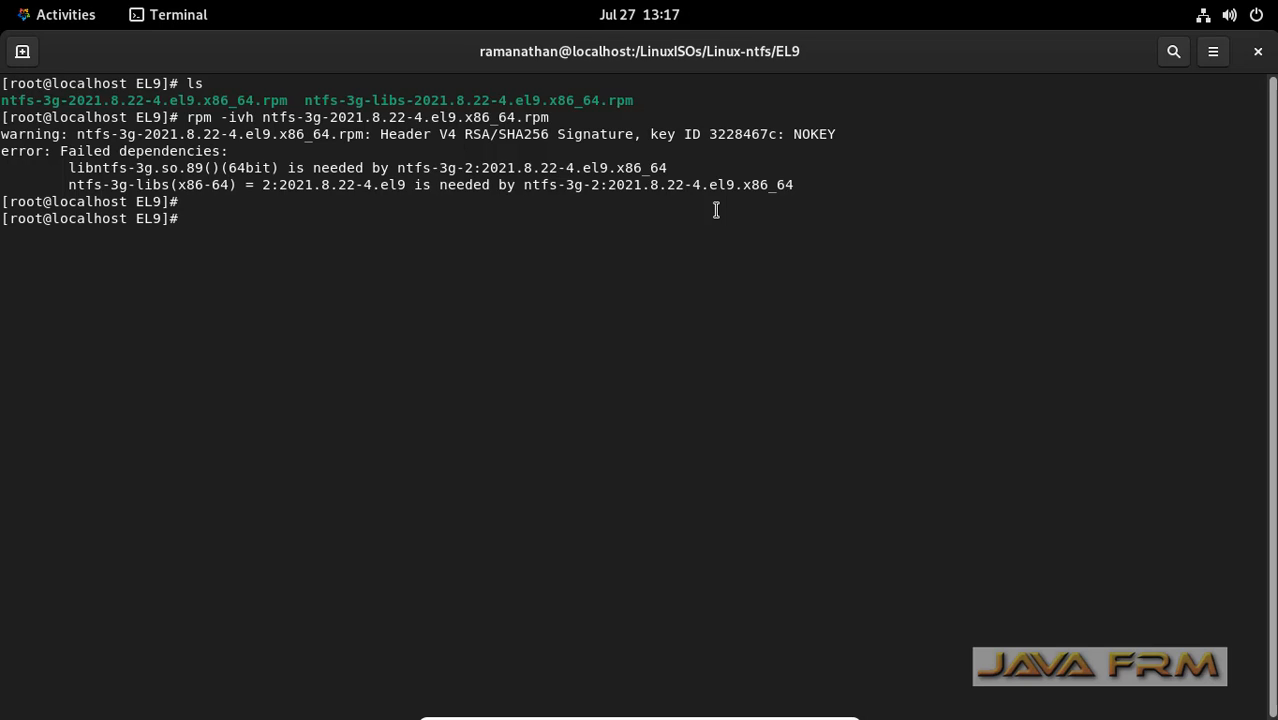
# - Run rpm -ivh with both the ntfs-3g and ntfs-3g-libs RPM files, completing names with Tab
pyautogui.write('rpm -')
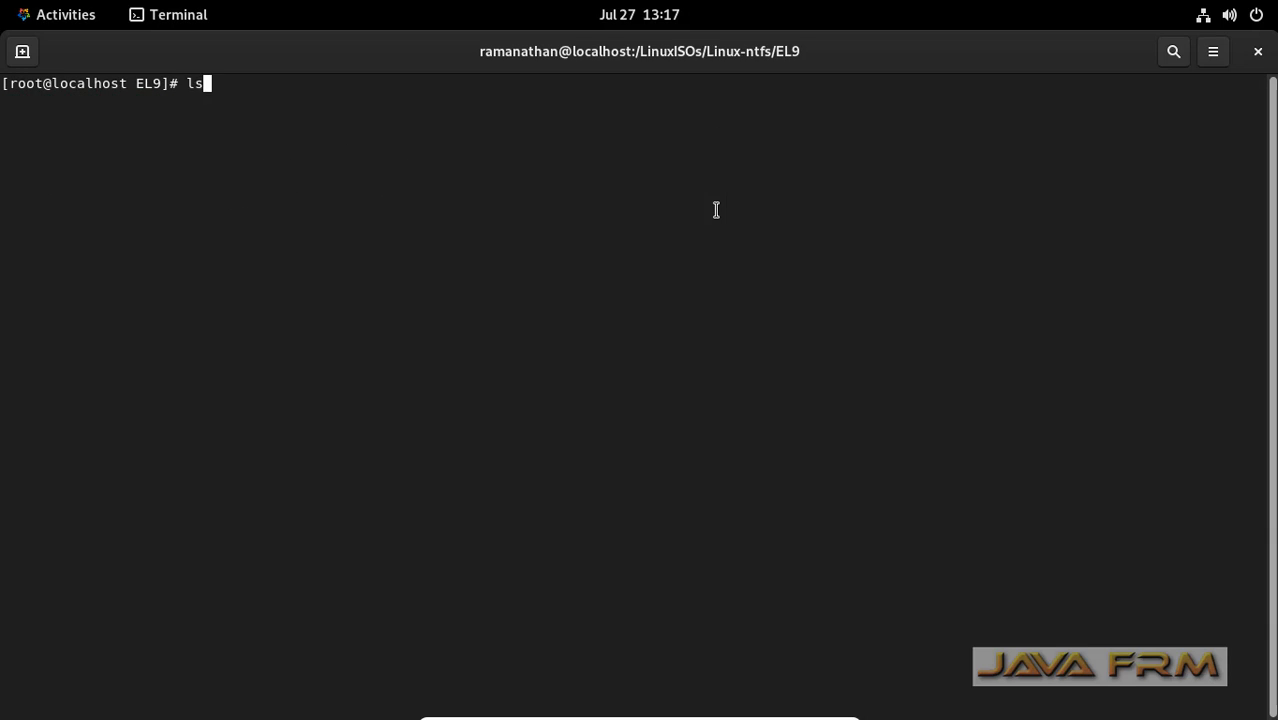
pyautogui.write('rpm')
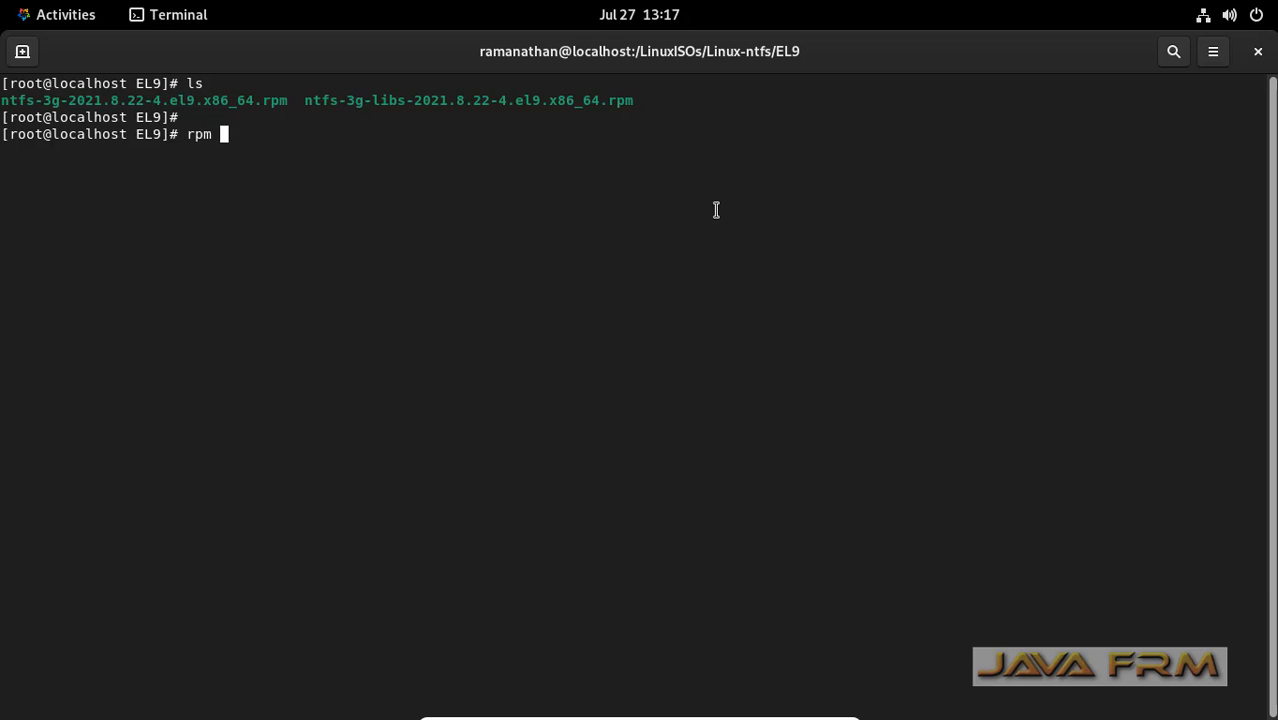
pyautogui.write('-ivh')
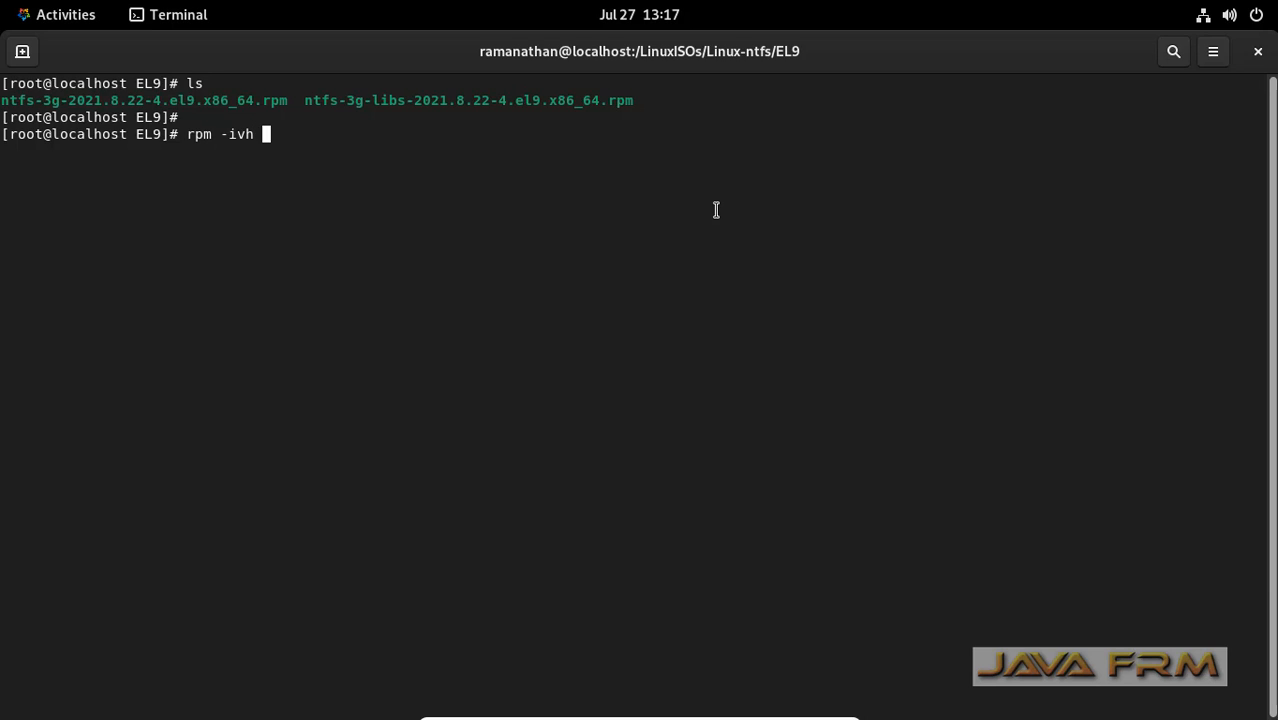
pyautogui.write('ntfs-3')
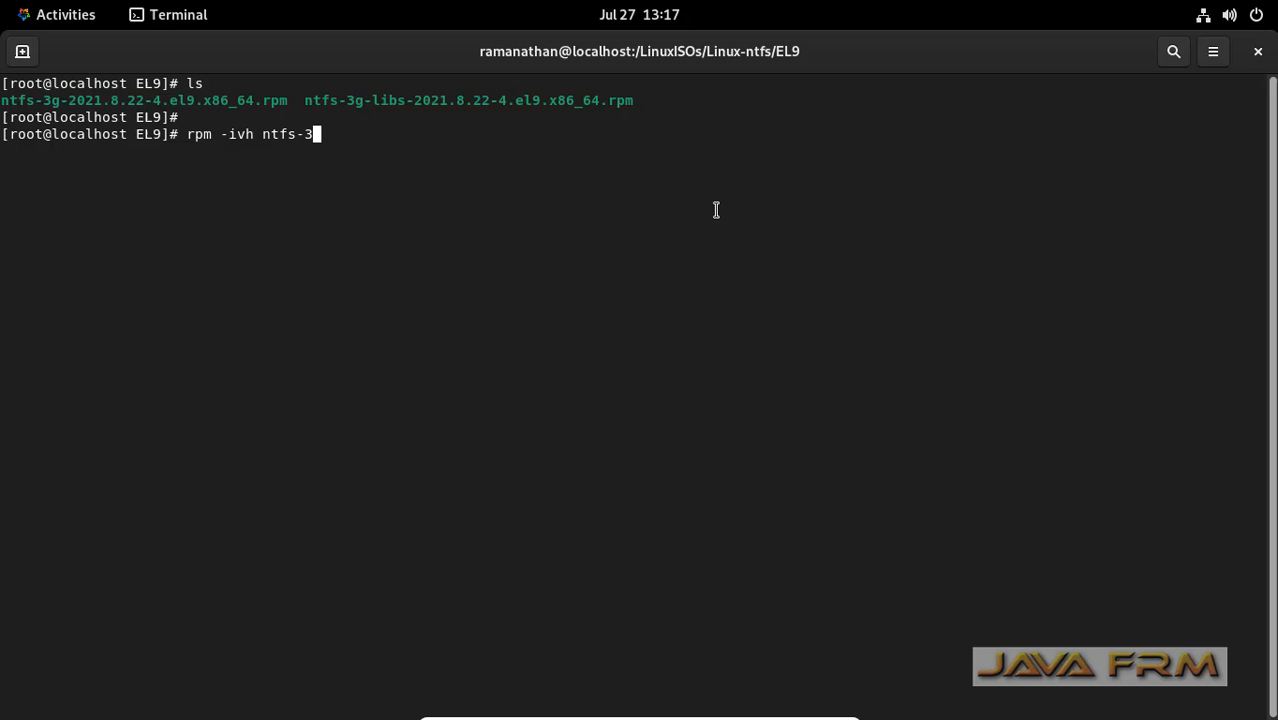
pyautogui.write('-2021.8.22-4.el9.x86_64.rpm')
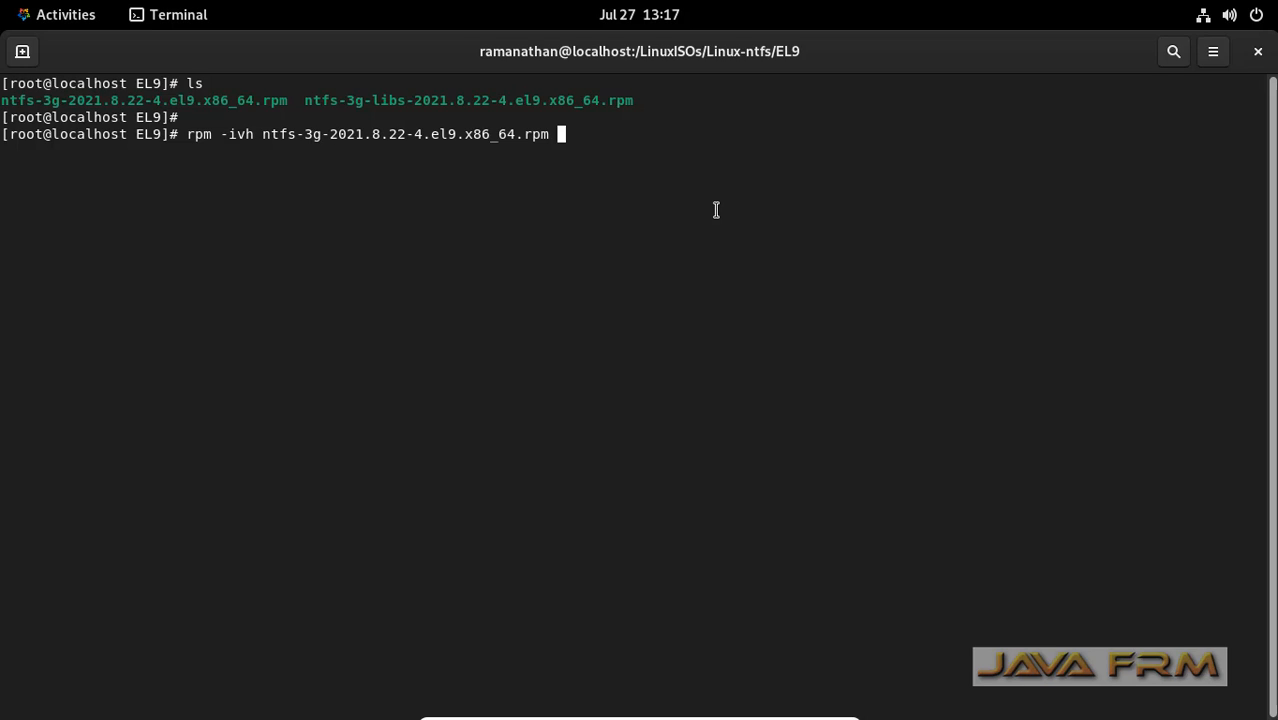
pyautogui.write('ntfs')
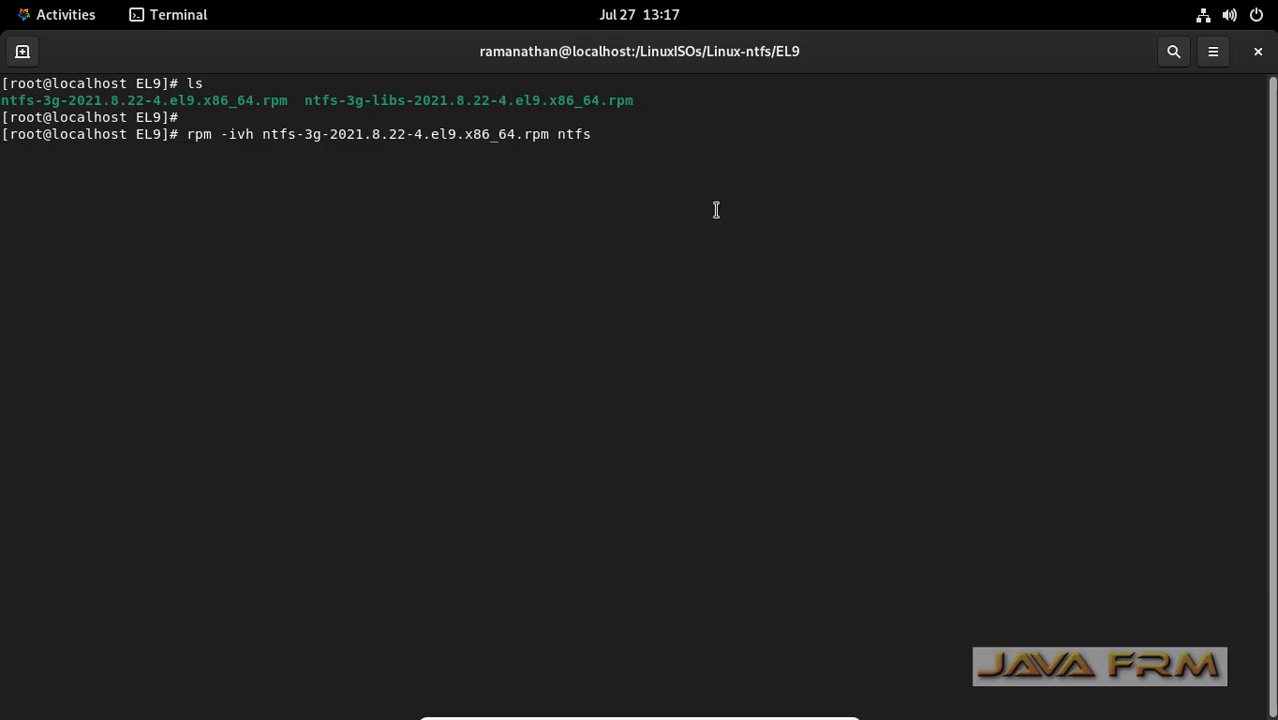
pyautogui.write('-3g')
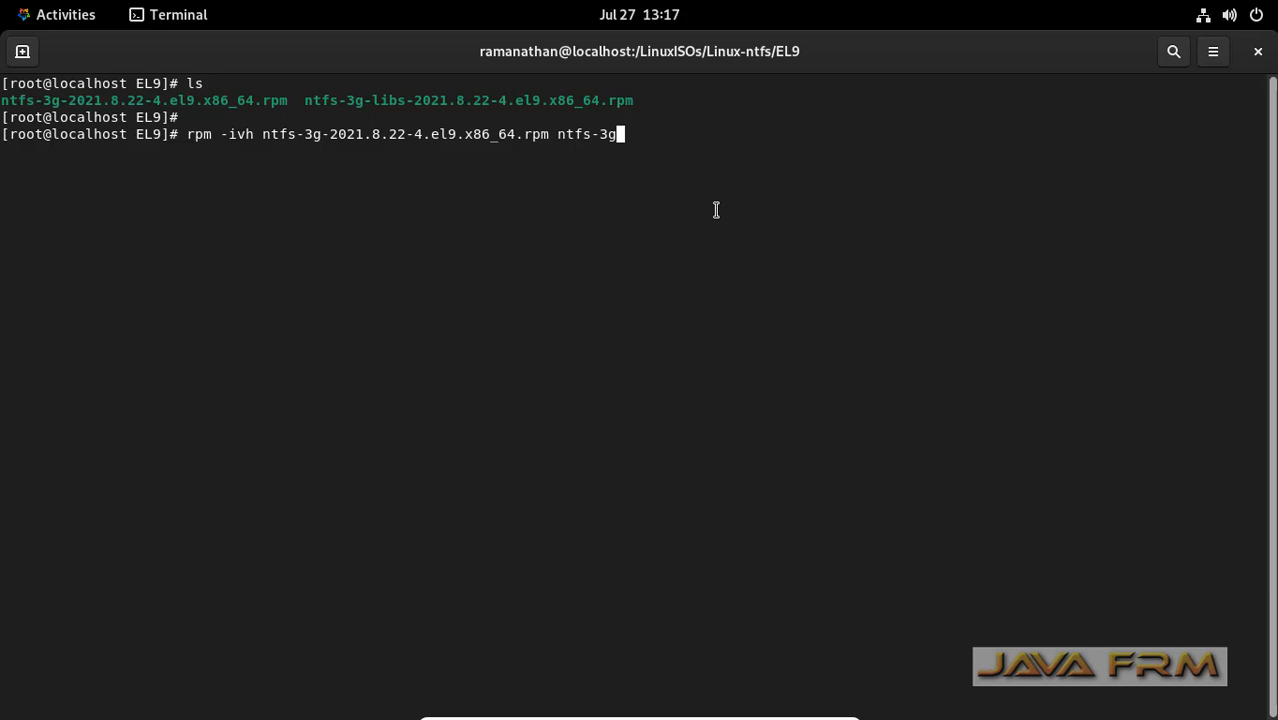
pyautogui.press('Return')
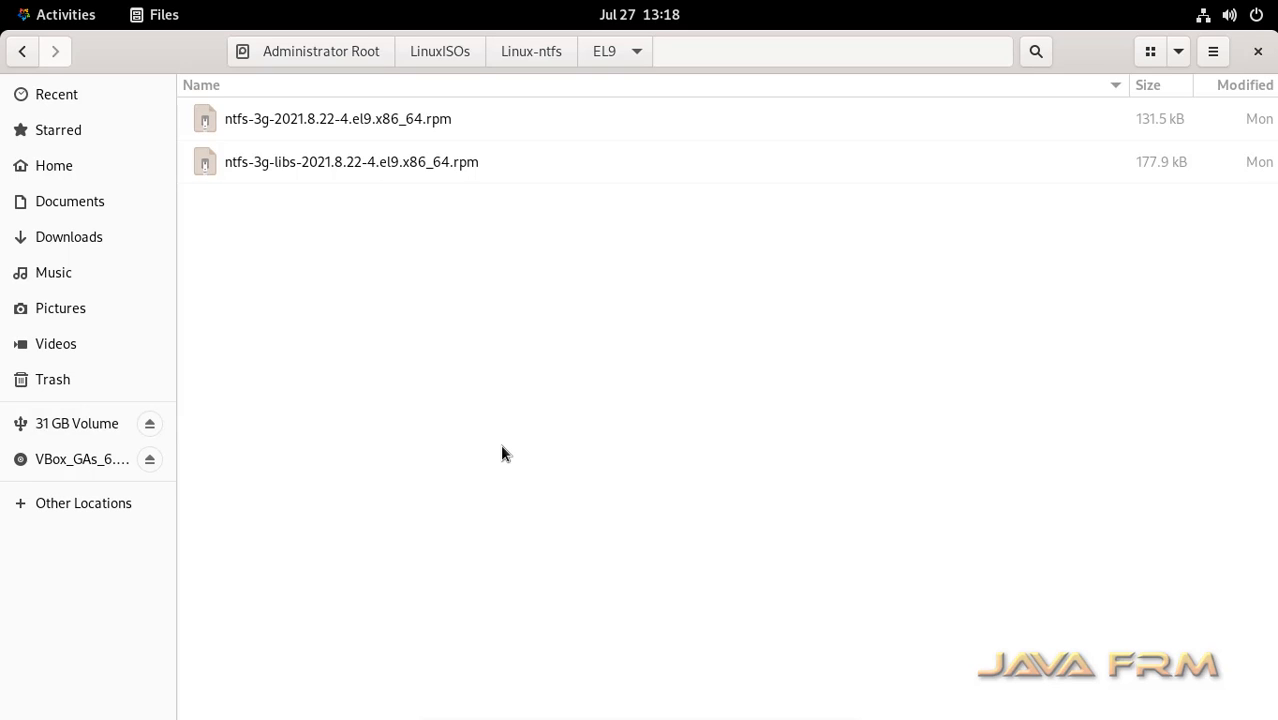
# - Browse the 31 GB Volume's listing, looking into the ApacheSoftwares and Docker folders
pyautogui.click(76, 424)
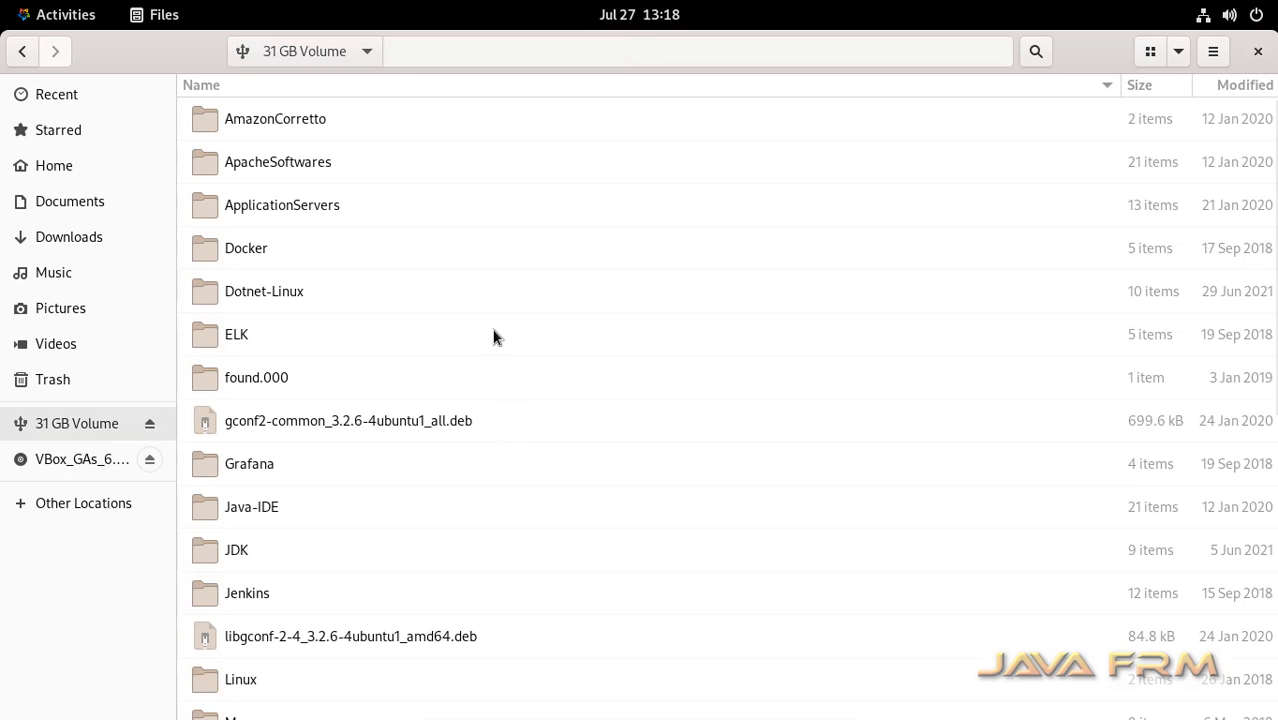
pyautogui.scroll(-3)
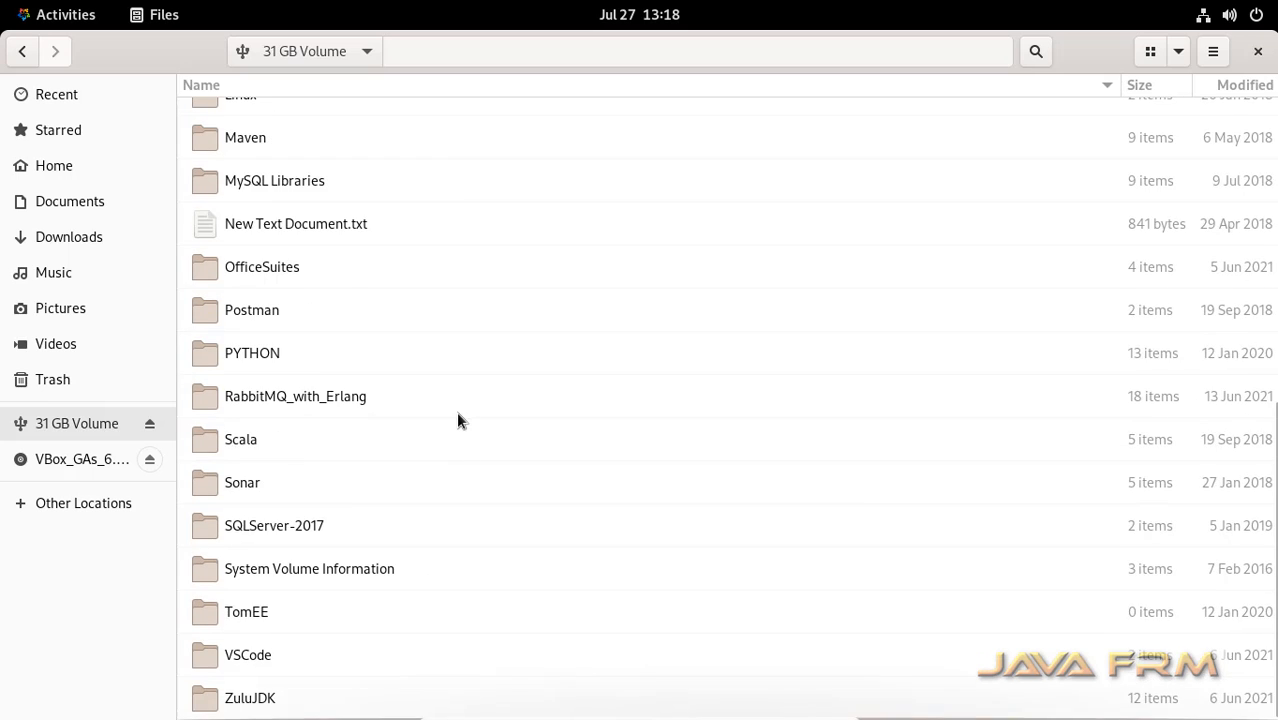
pyautogui.scroll(3)
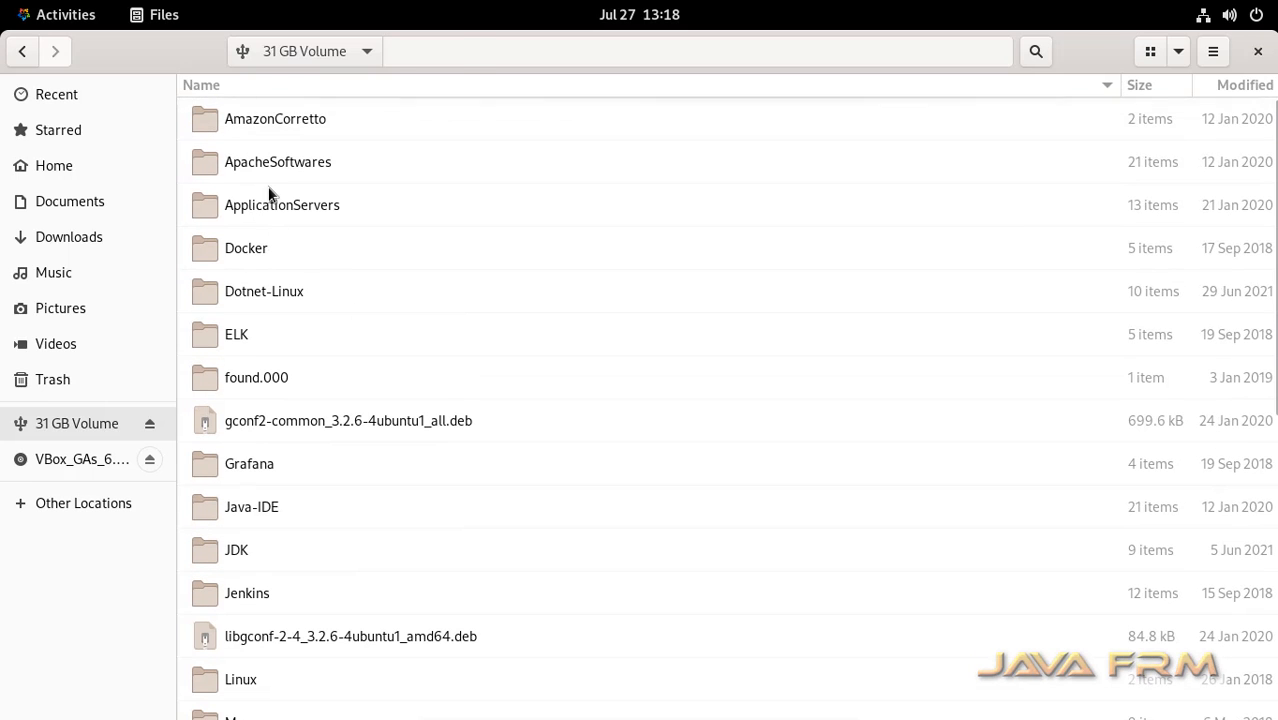
pyautogui.doubleClick(278, 160)
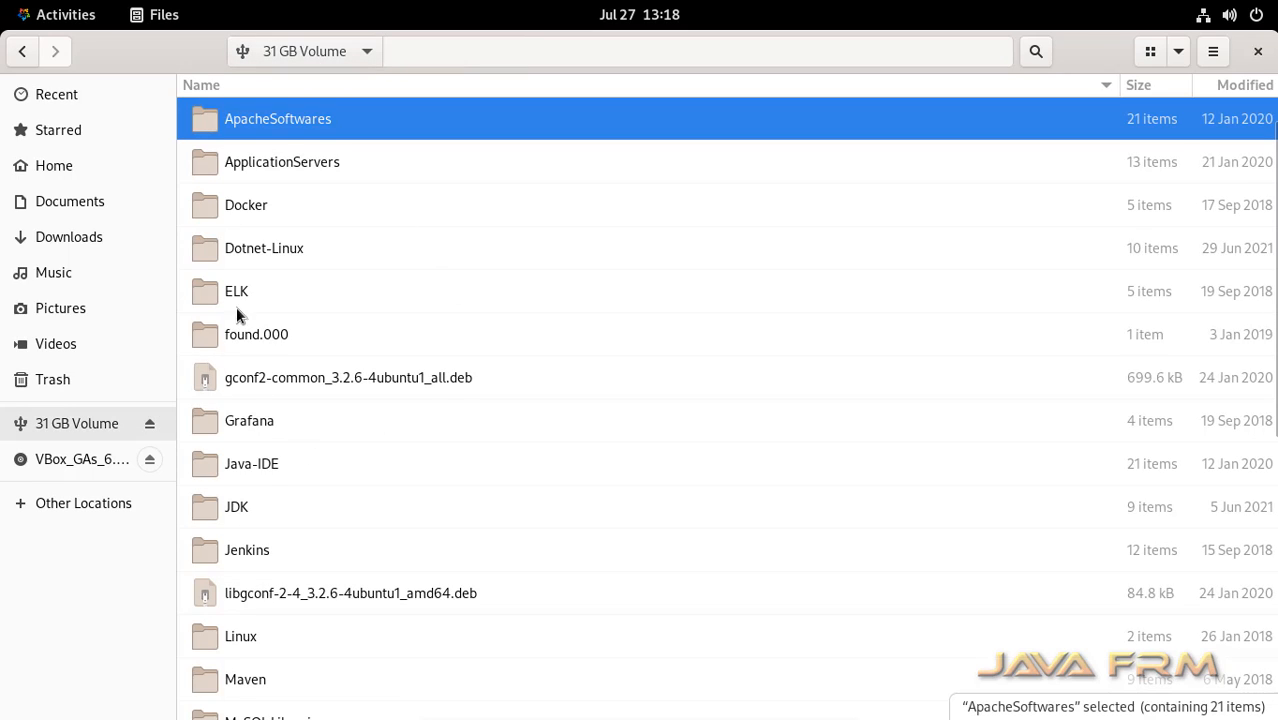
pyautogui.doubleClick(246, 204)
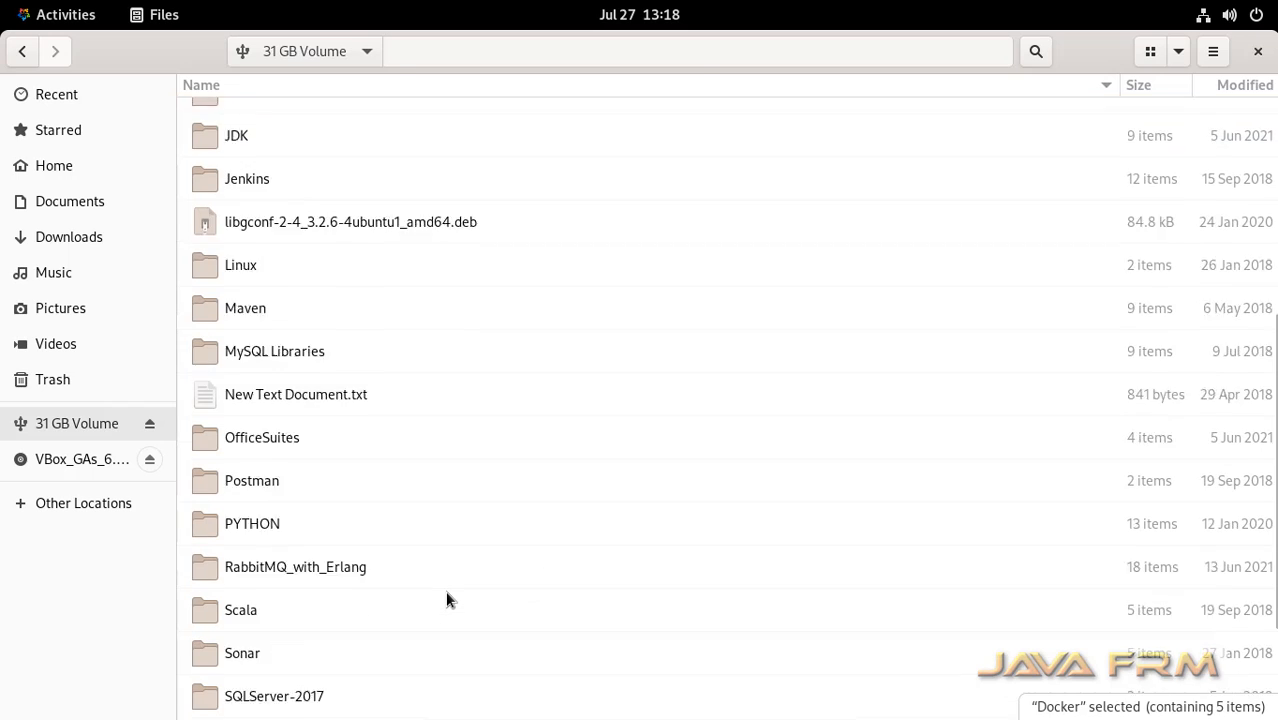
pyautogui.scroll(3)
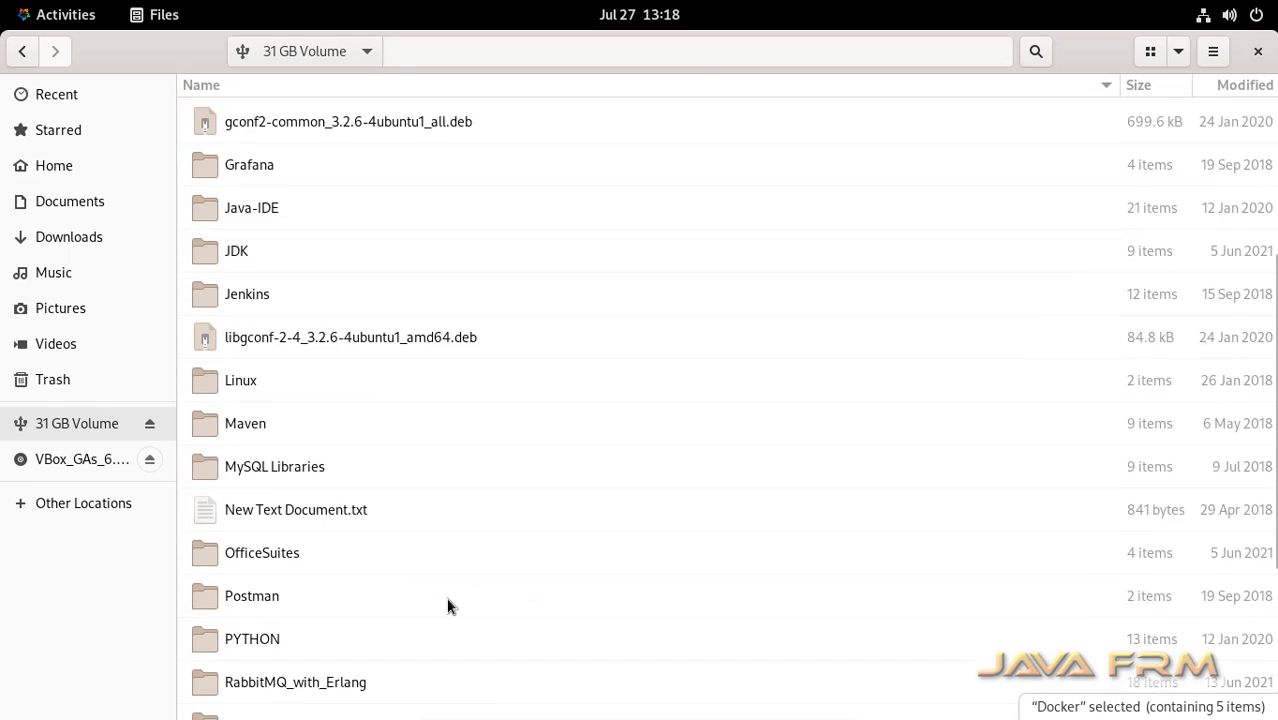
pyautogui.scroll(3)
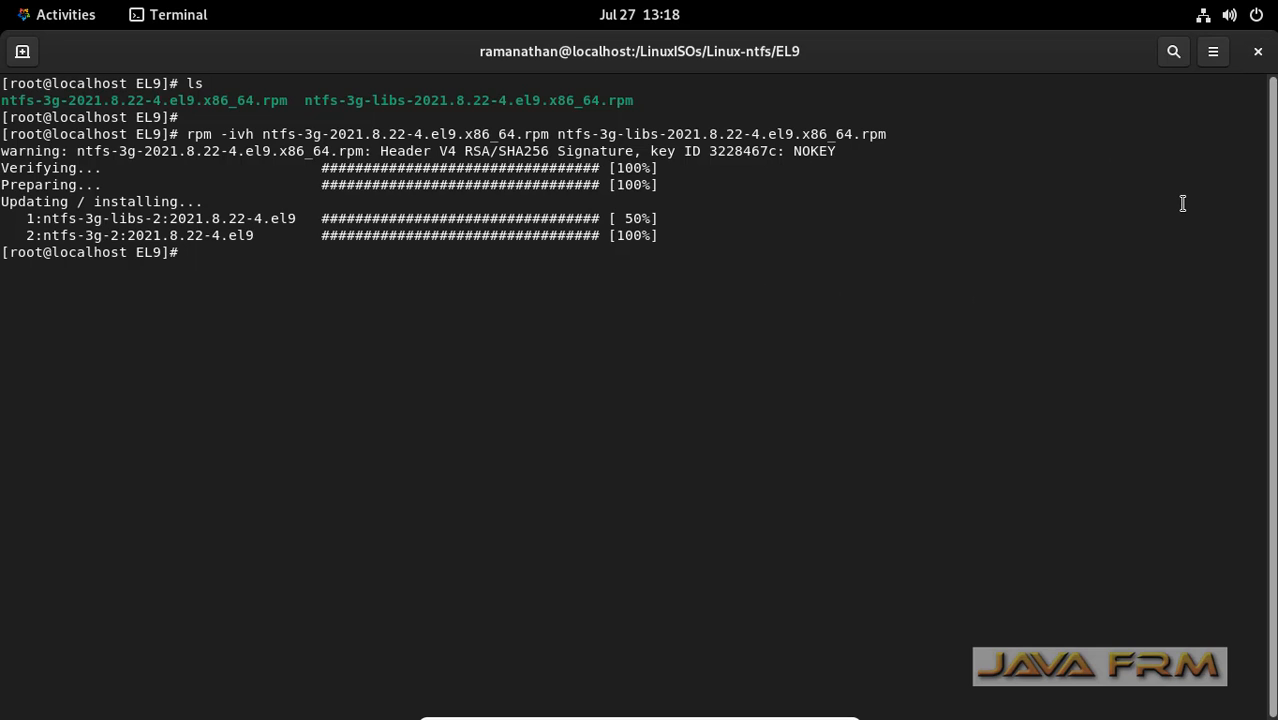
# - Close GNOME Terminal, confirming Close Terminal in the dialog
pyautogui.click(1258, 52)
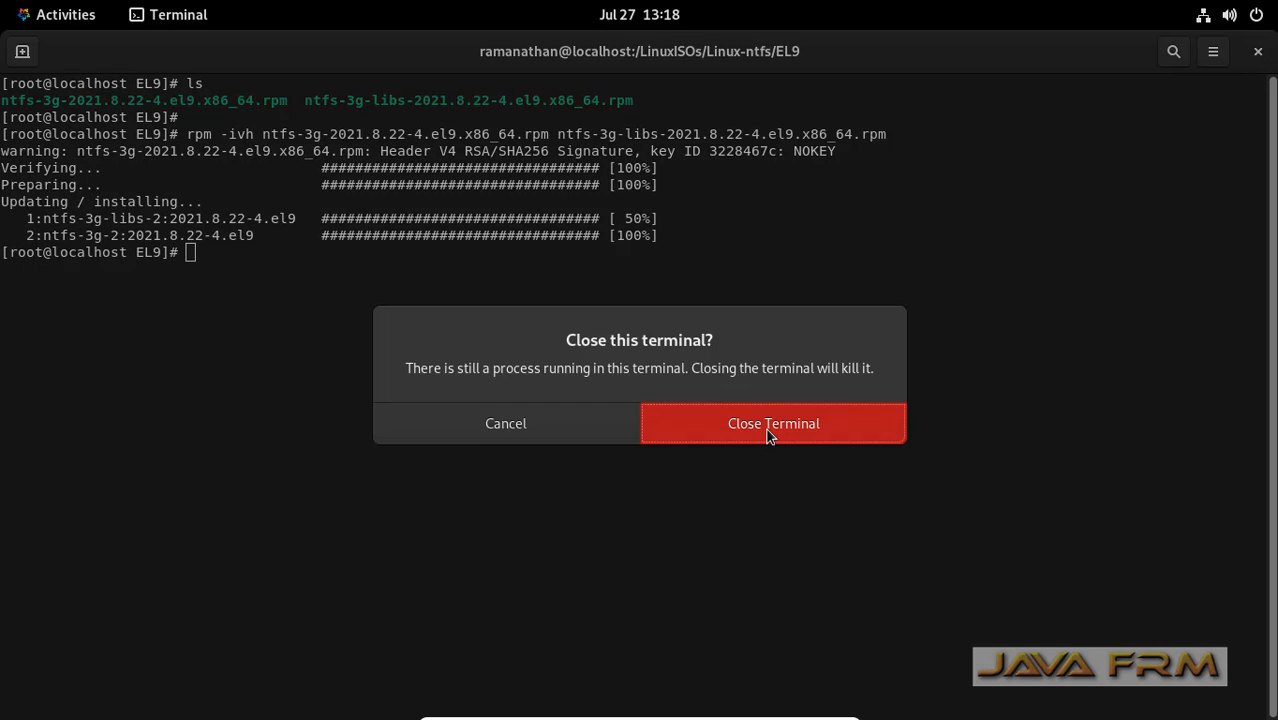
pyautogui.click(772, 424)
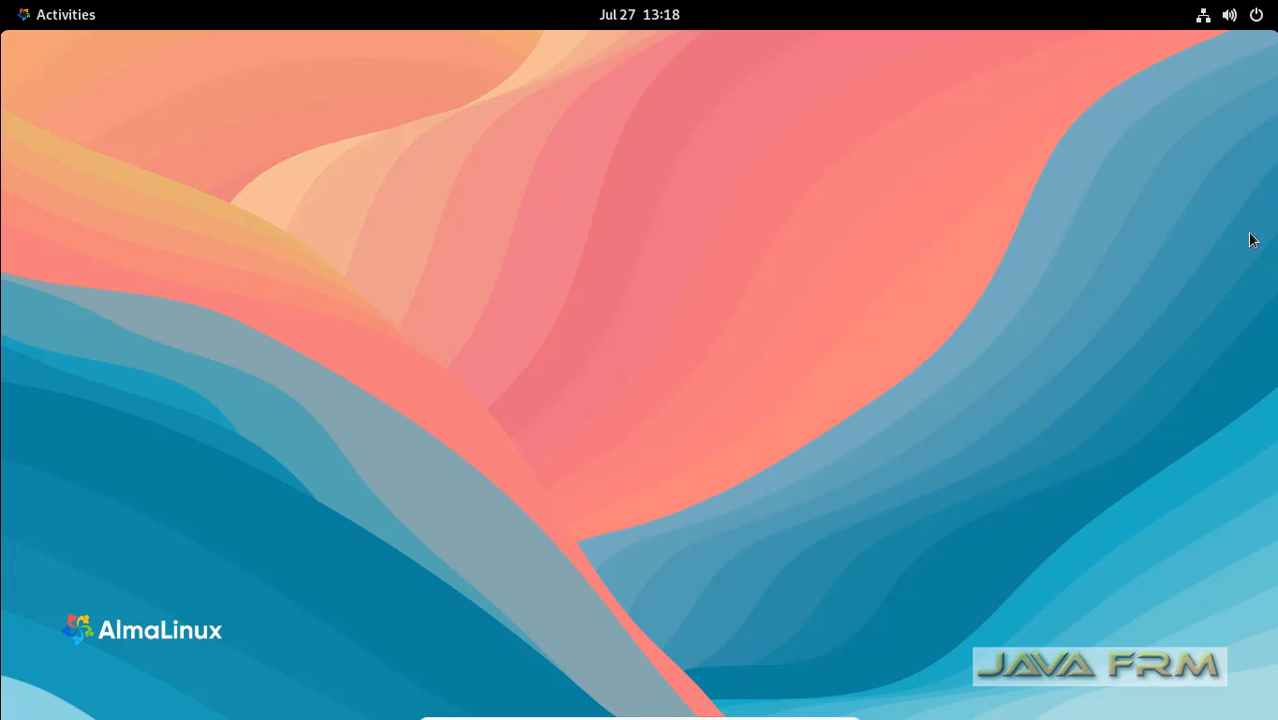